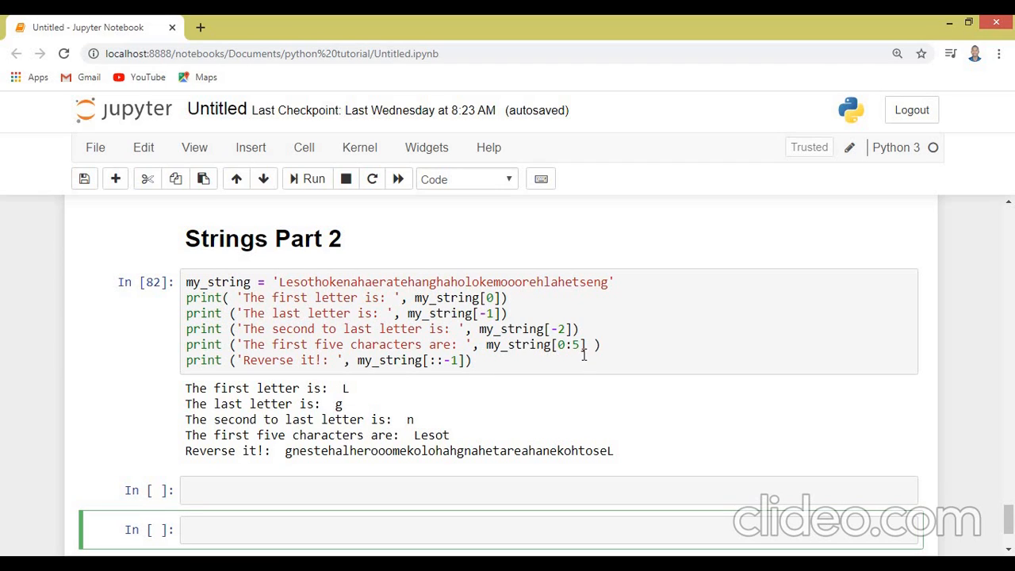
pyautogui.moveTo(587, 326)
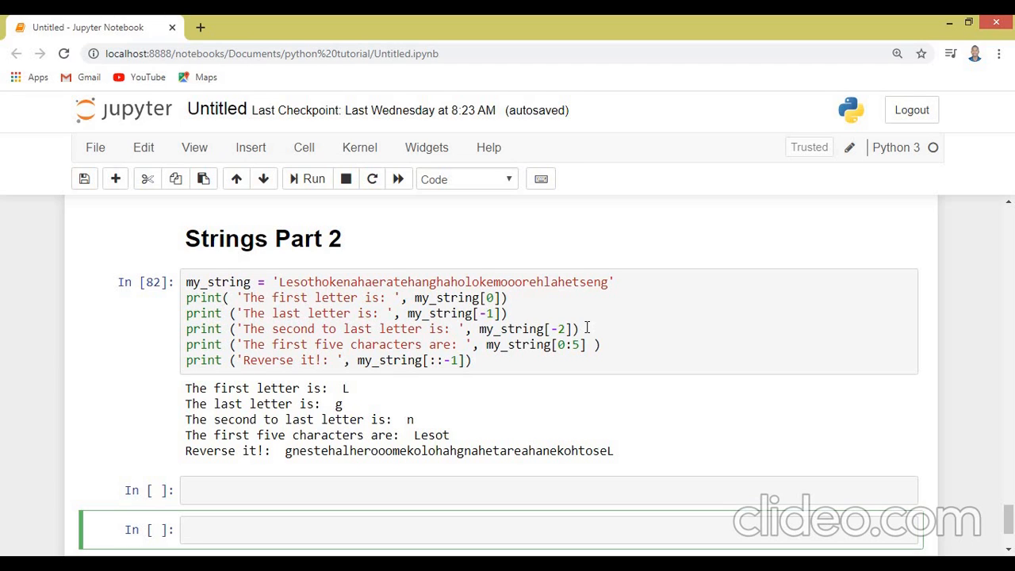
pyautogui.moveTo(578, 263)
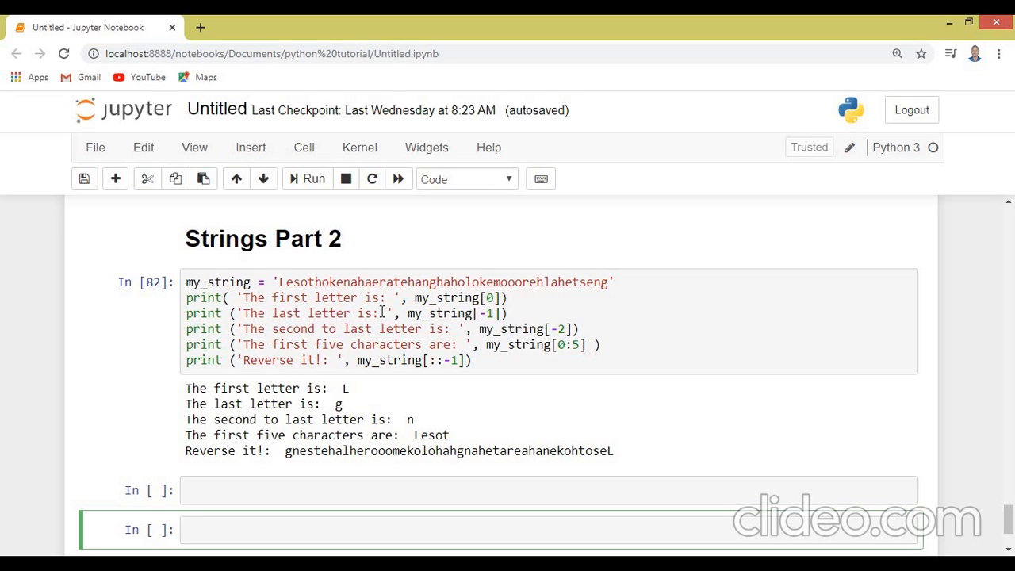
pyautogui.moveTo(440, 311)
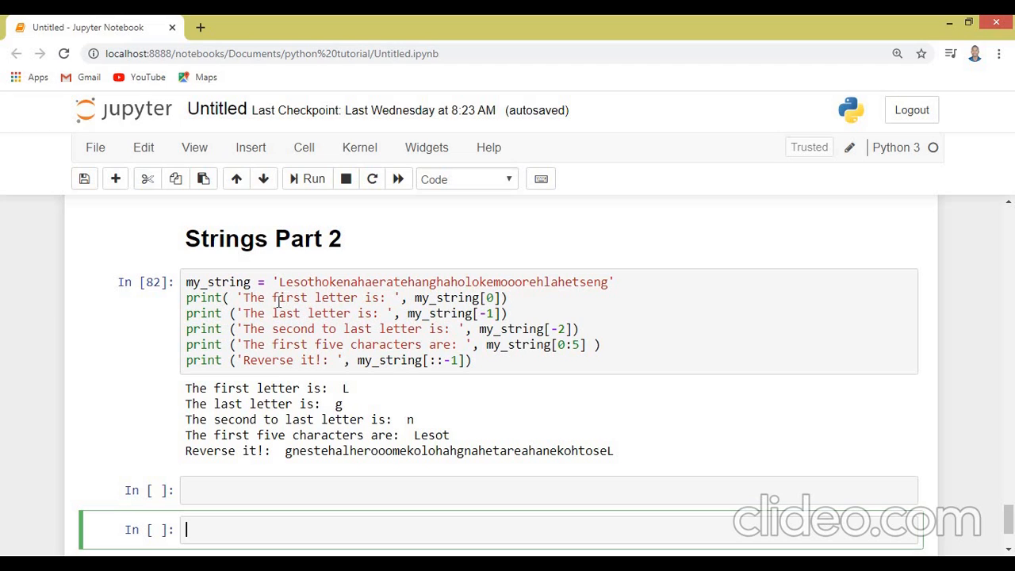
pyautogui.moveTo(352, 400)
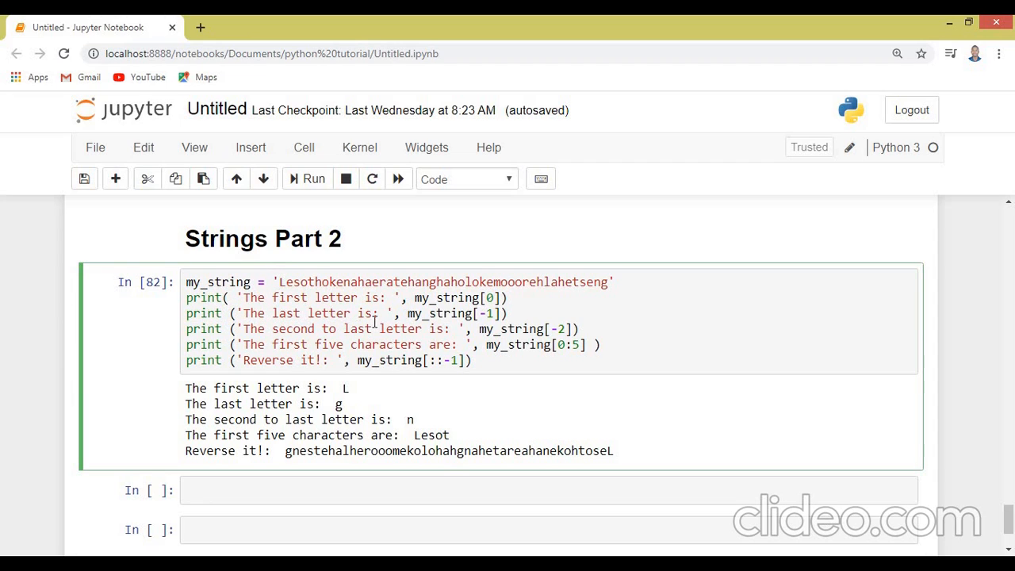
pyautogui.moveTo(498, 309)
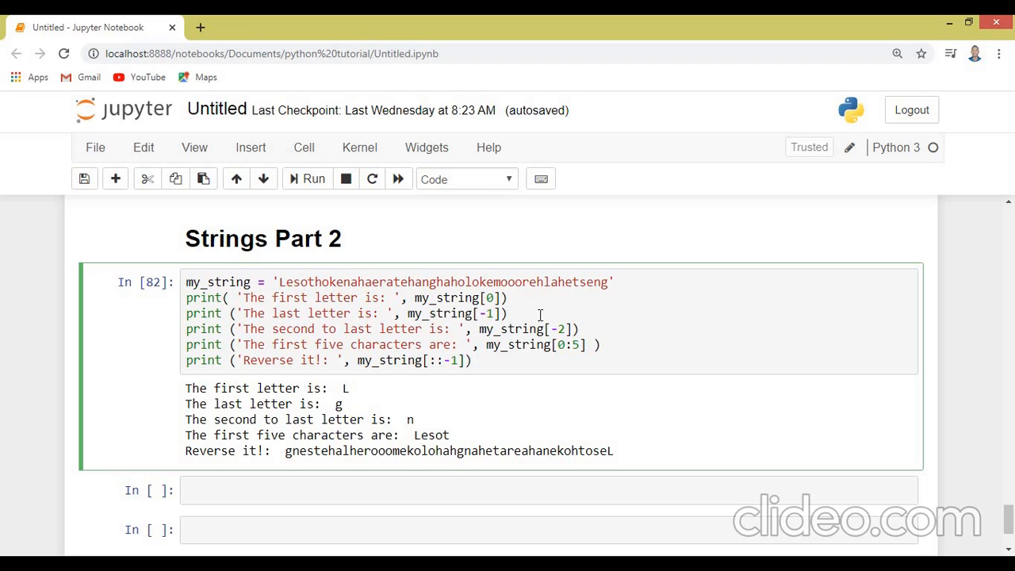
pyautogui.moveTo(347, 289)
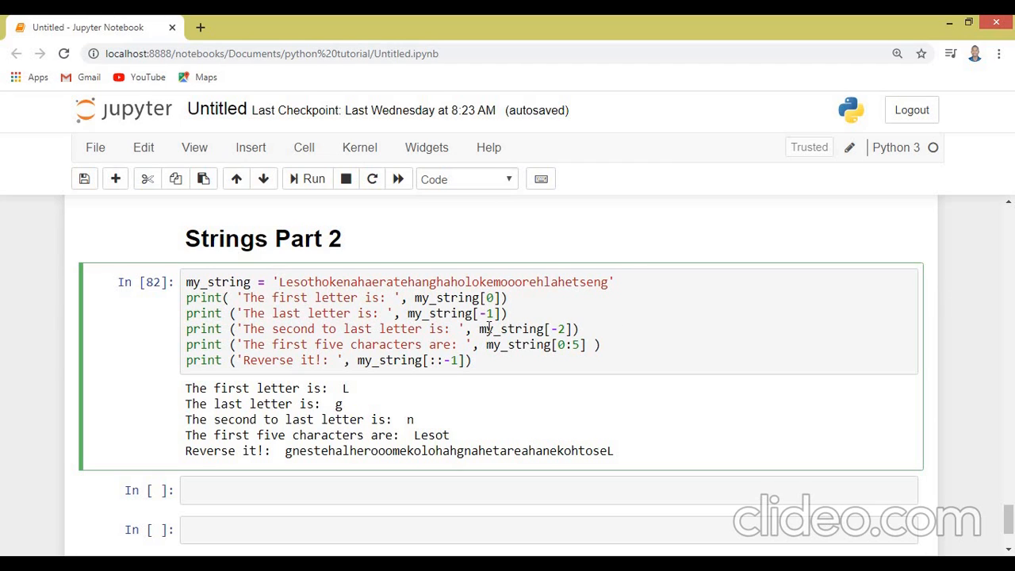
pyautogui.moveTo(451, 410)
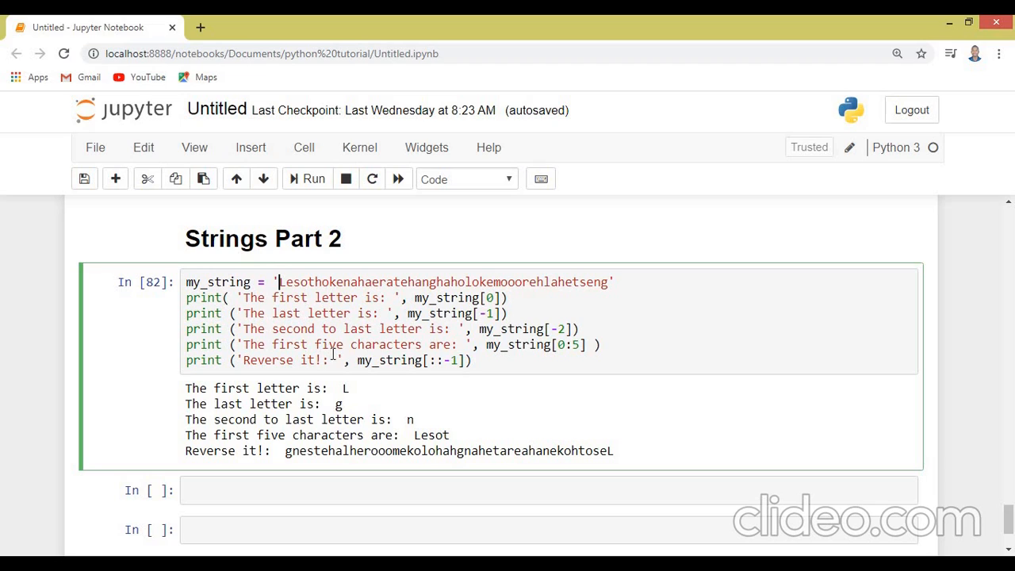
pyautogui.moveTo(454, 400)
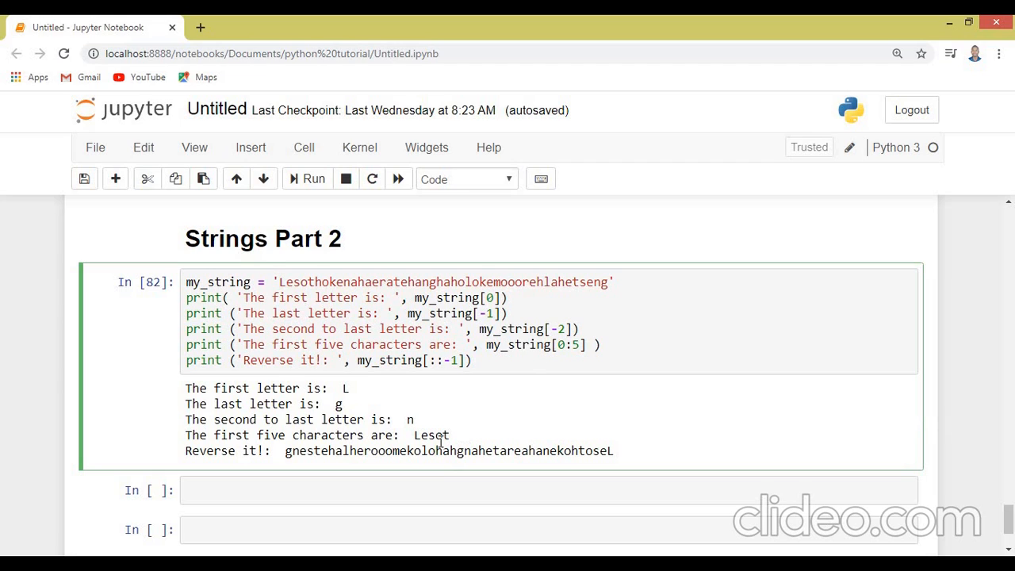
pyautogui.moveTo(422, 409)
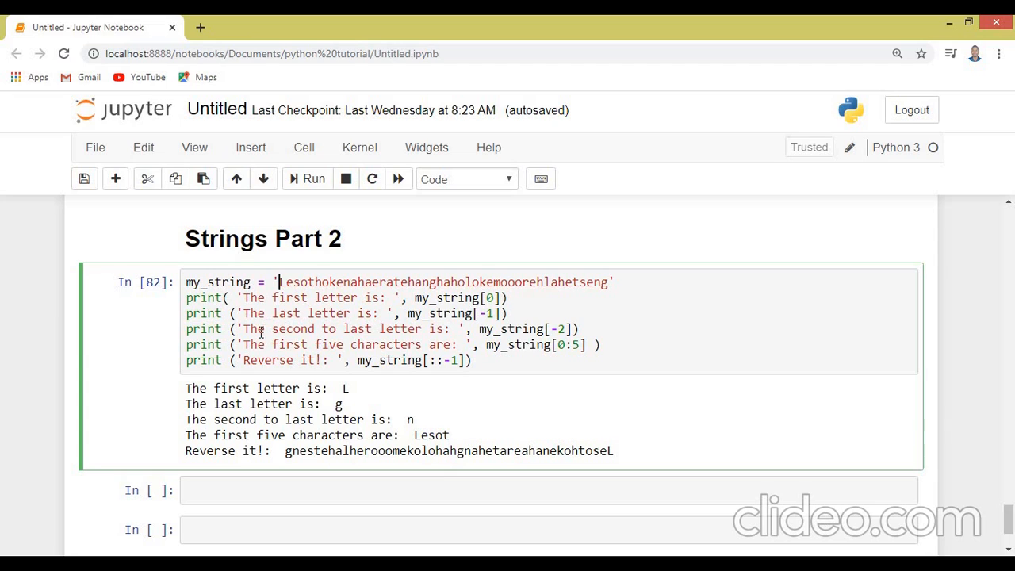
pyautogui.moveTo(501, 352)
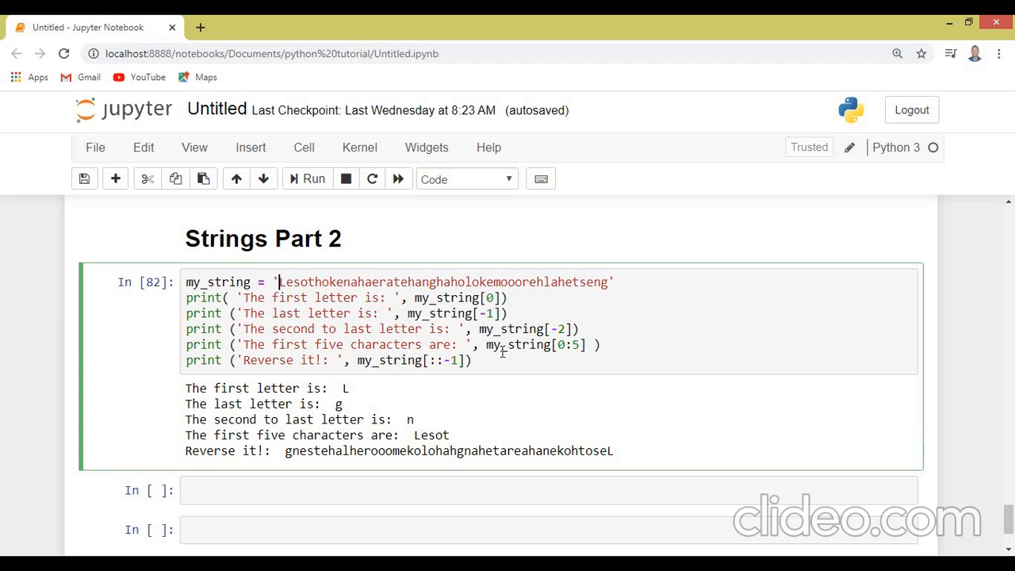
pyautogui.moveTo(551, 349)
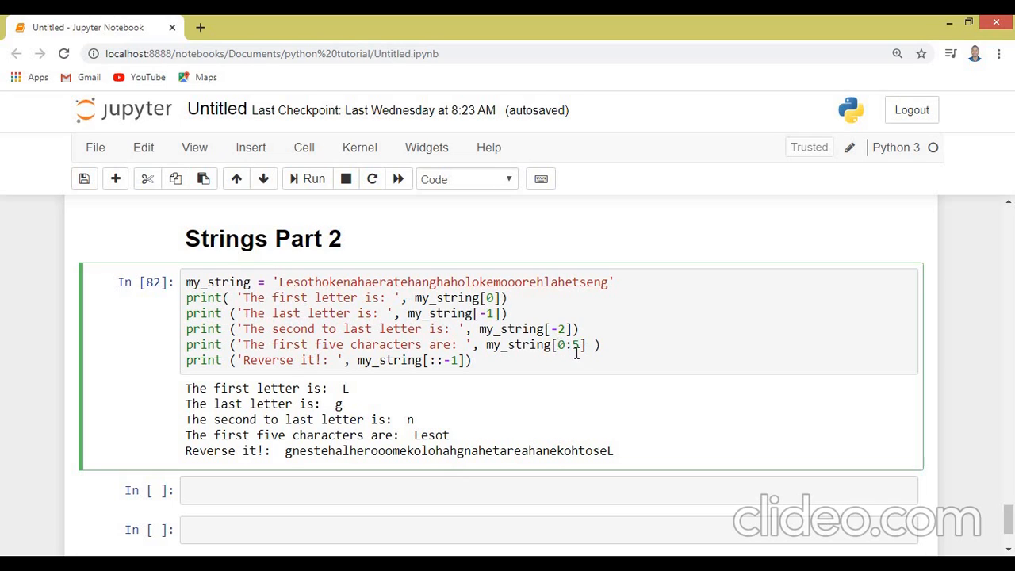
# Rerun the my_string.count() cell with 'o' and then 'a', the last run returning 6.
pyautogui.click(279, 282)
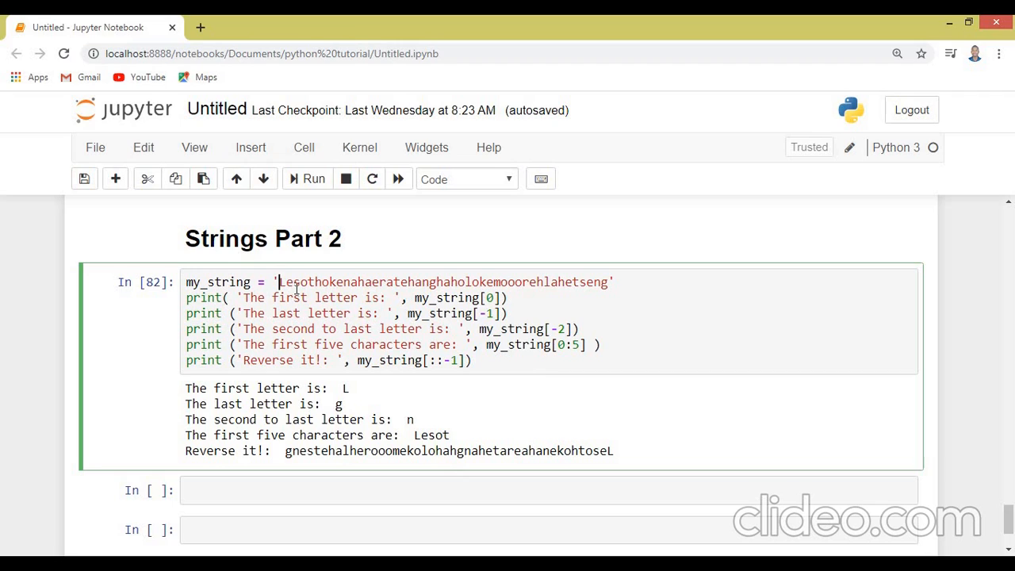
pyautogui.moveTo(310, 286)
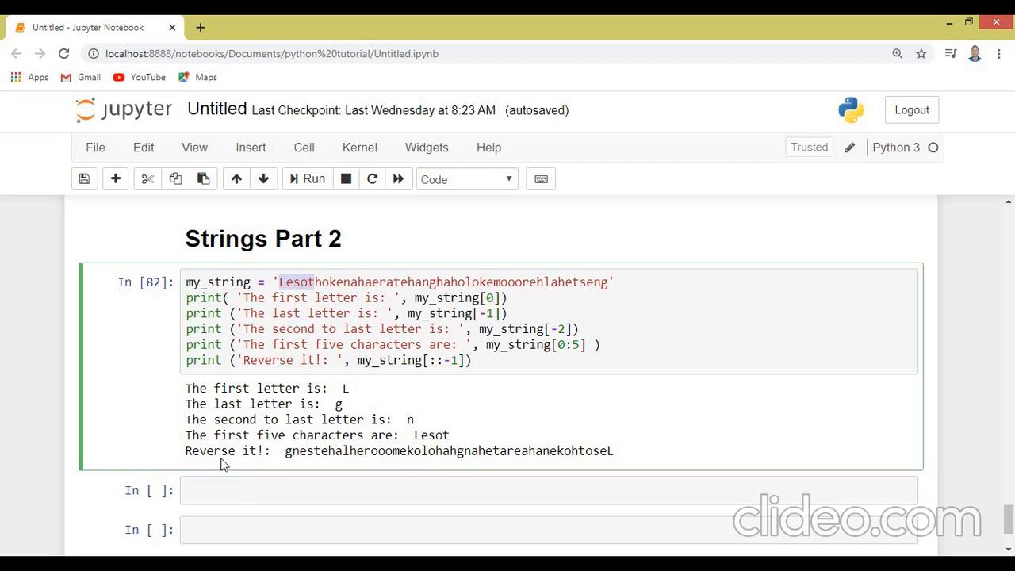
pyautogui.moveTo(406, 393)
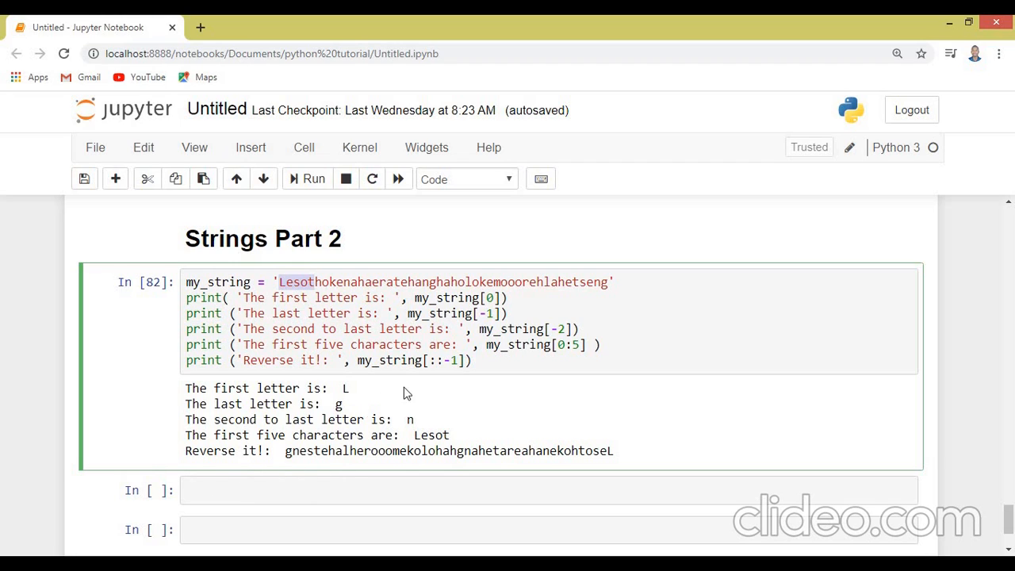
pyautogui.click(437, 360)
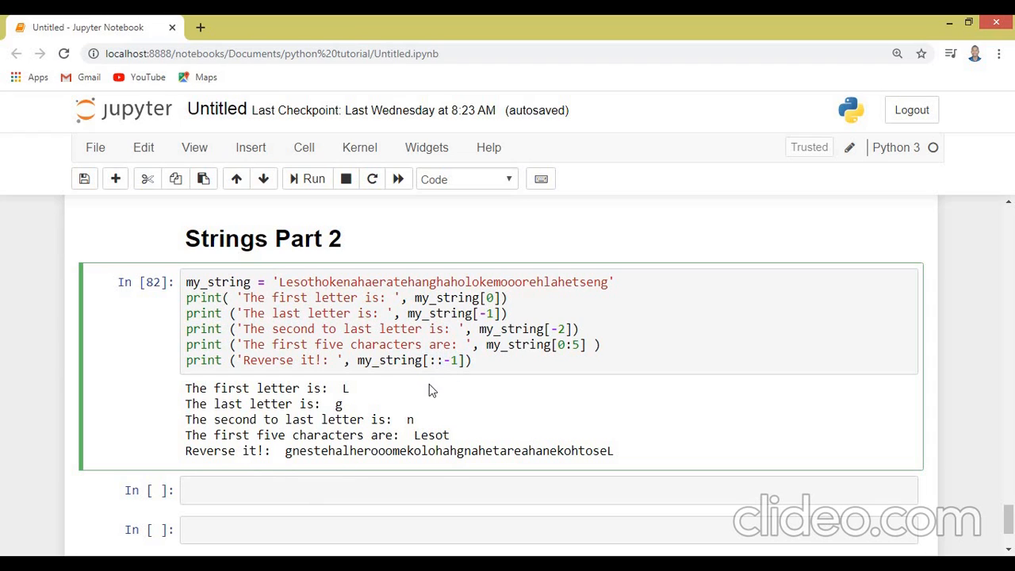
pyautogui.moveTo(494, 441)
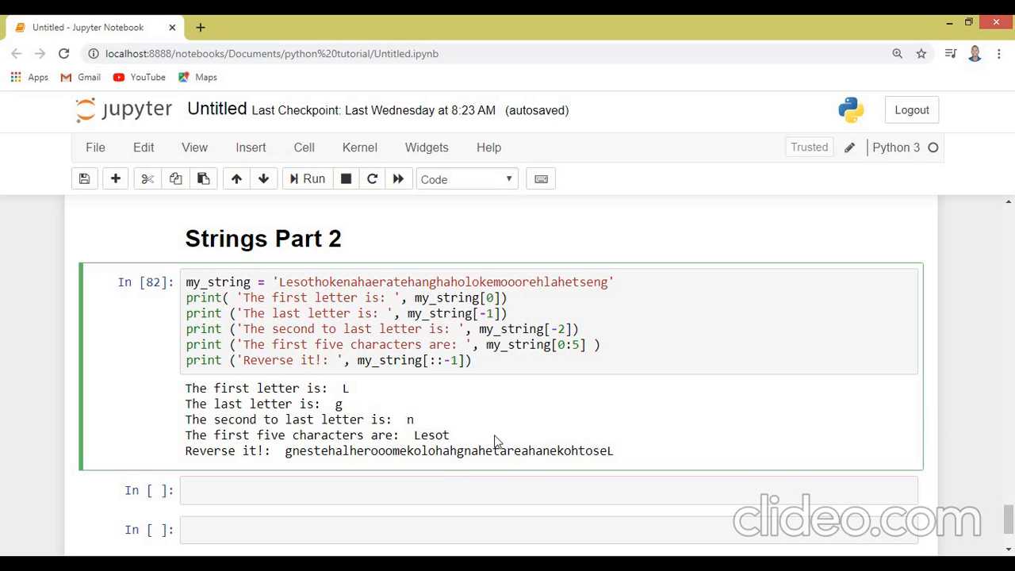
pyautogui.moveTo(468, 428)
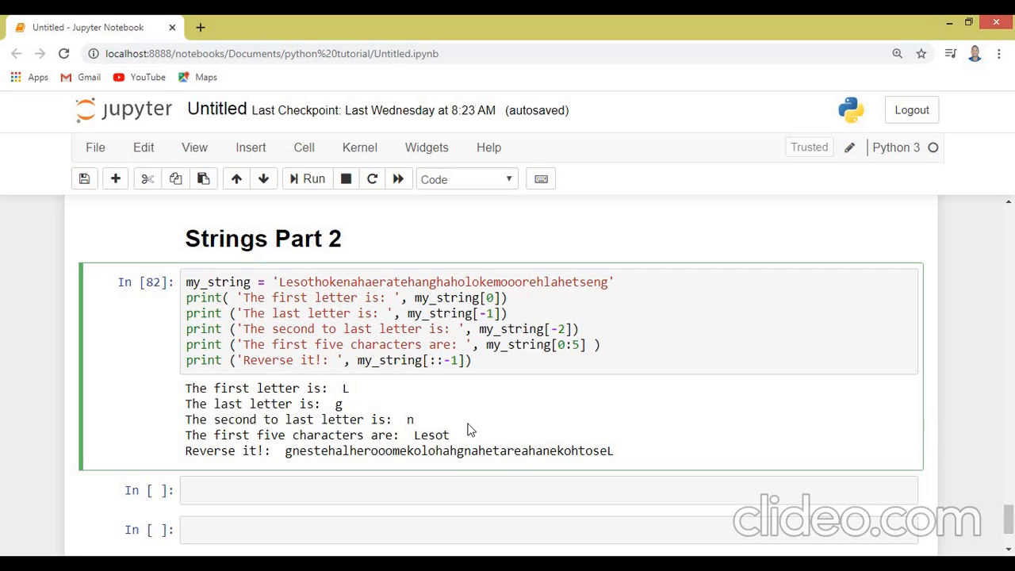
pyautogui.moveTo(583, 408)
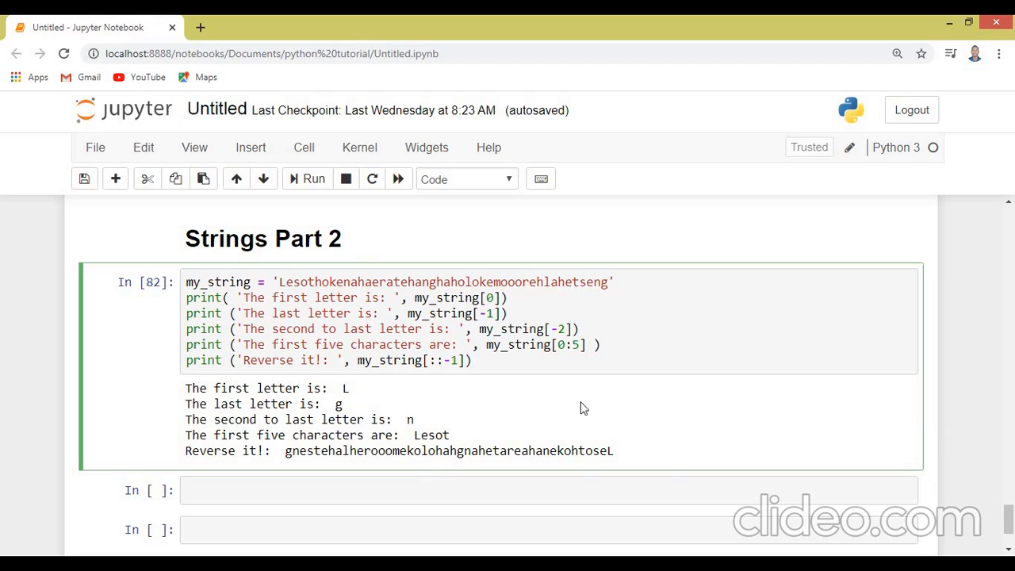
pyautogui.moveTo(317, 477)
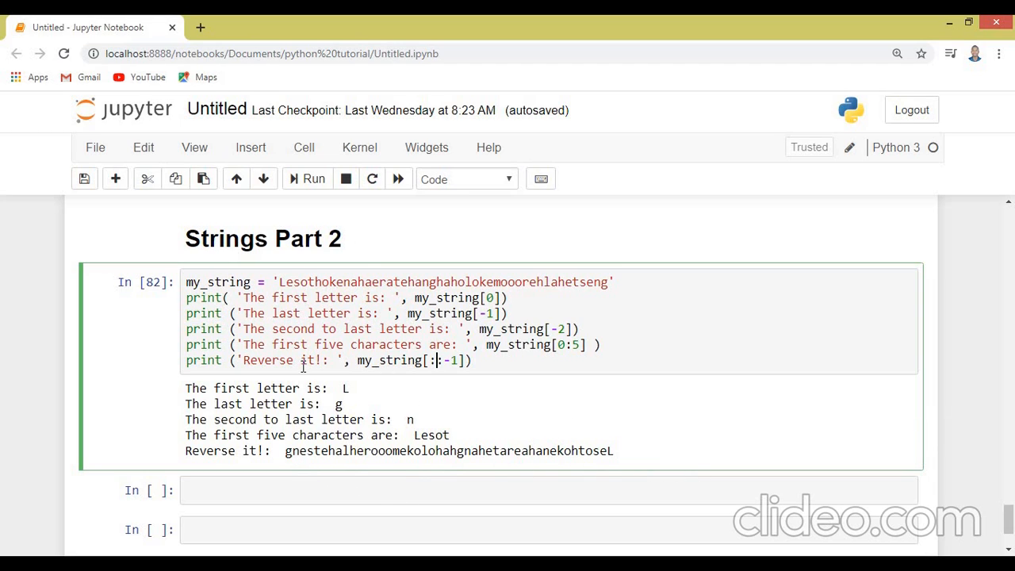
pyautogui.moveTo(436, 431)
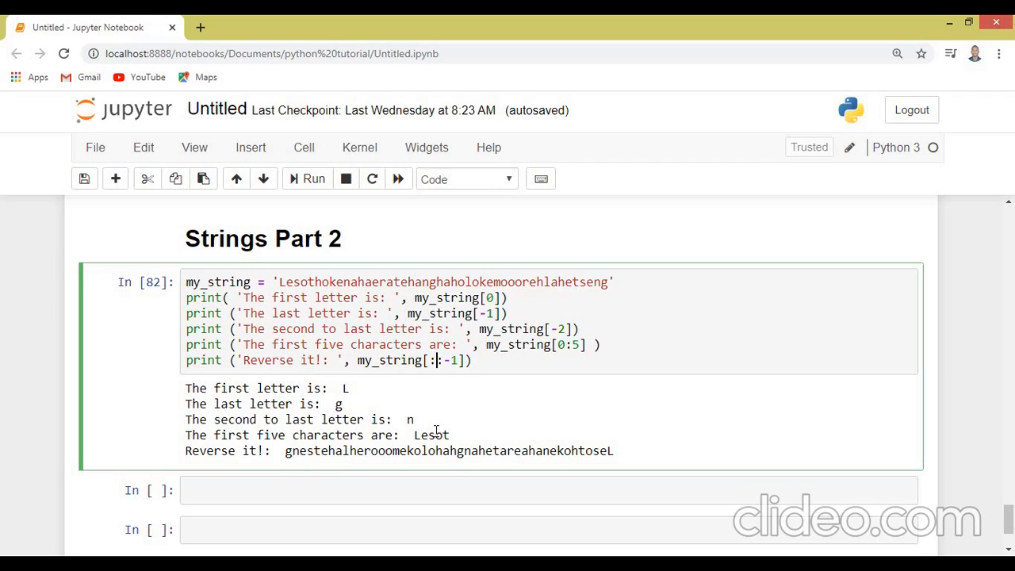
pyautogui.moveTo(464, 415)
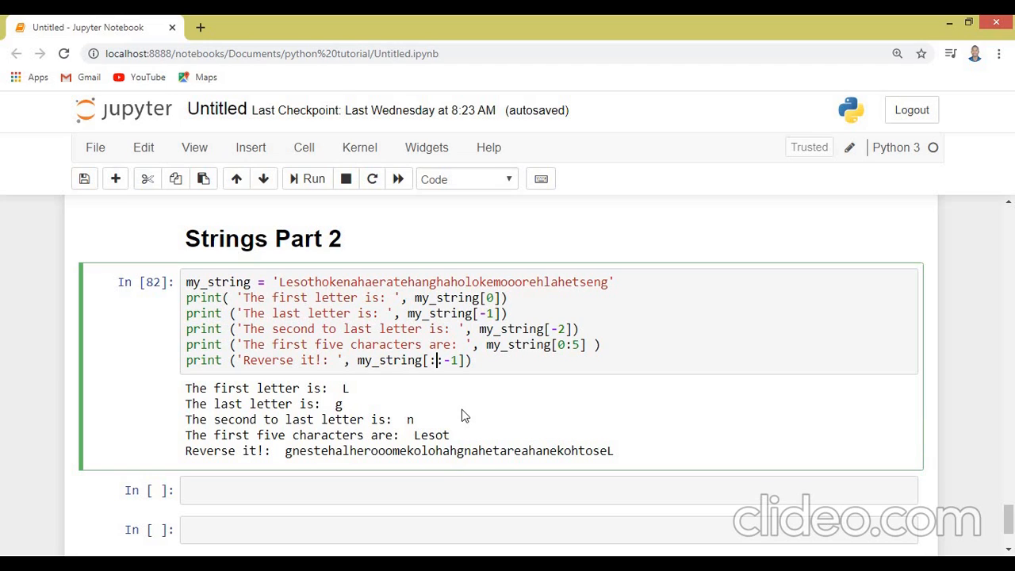
pyautogui.write(':')
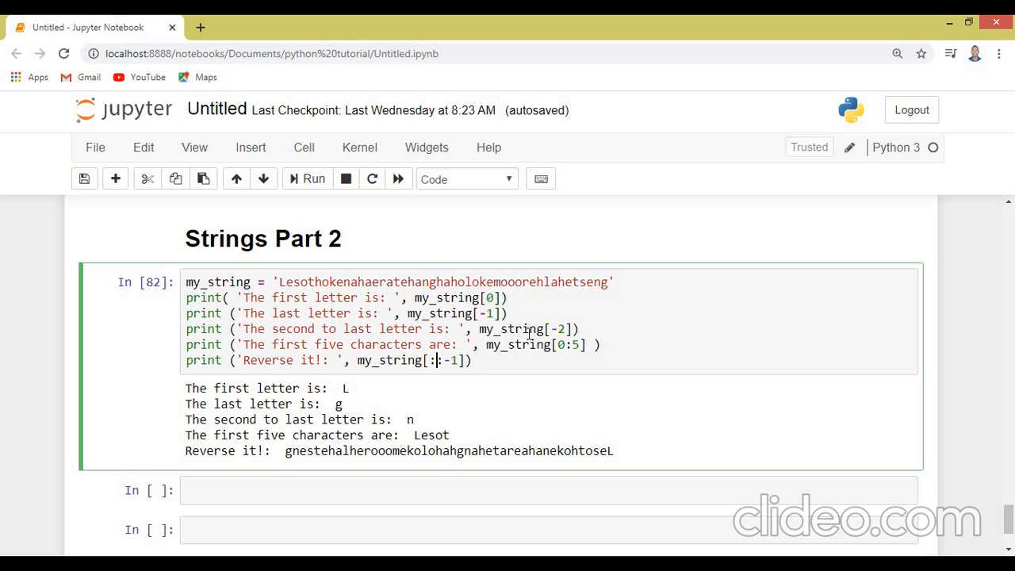
pyautogui.write(':')
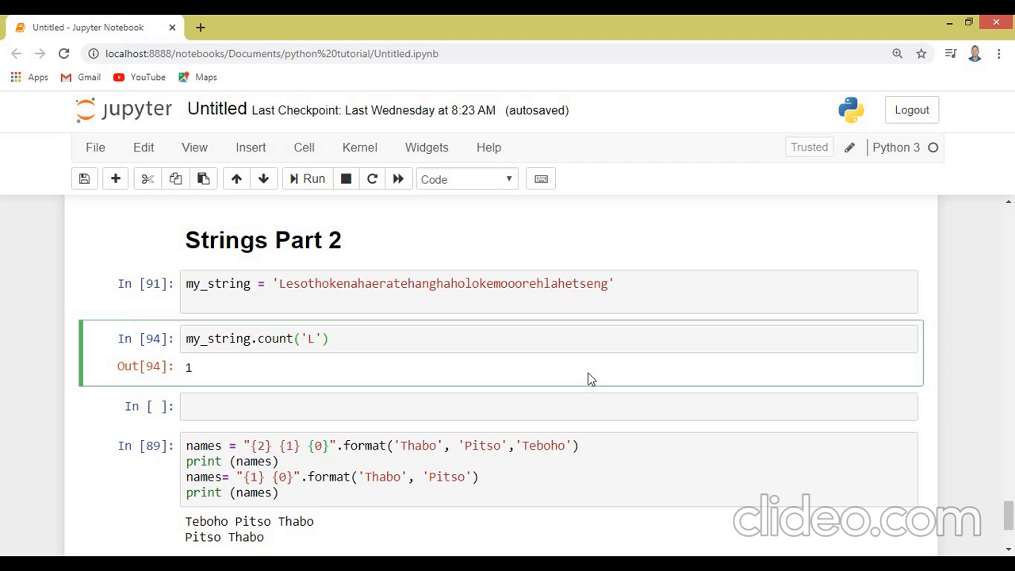
pyautogui.click(324, 339)
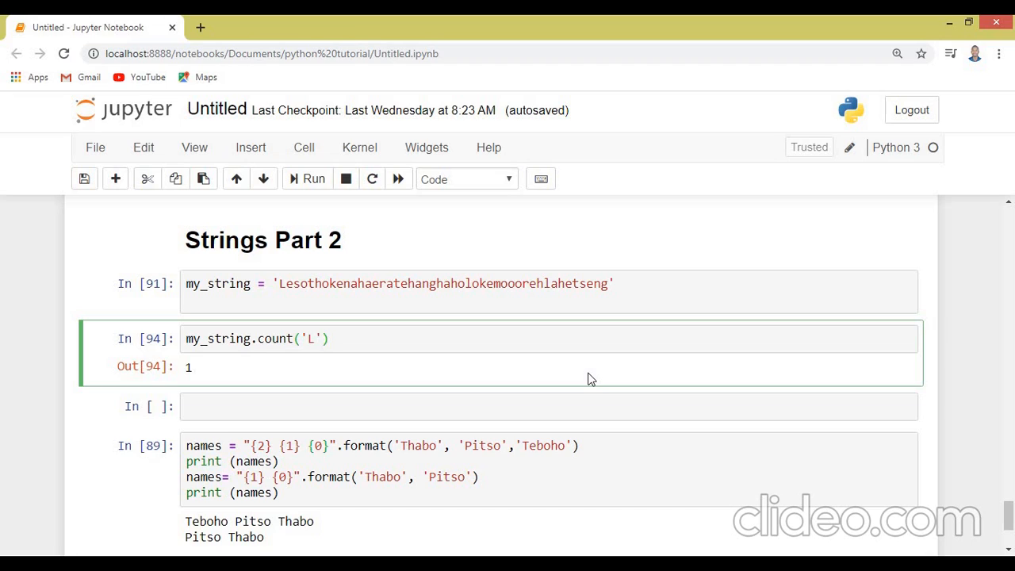
pyautogui.click(365, 339)
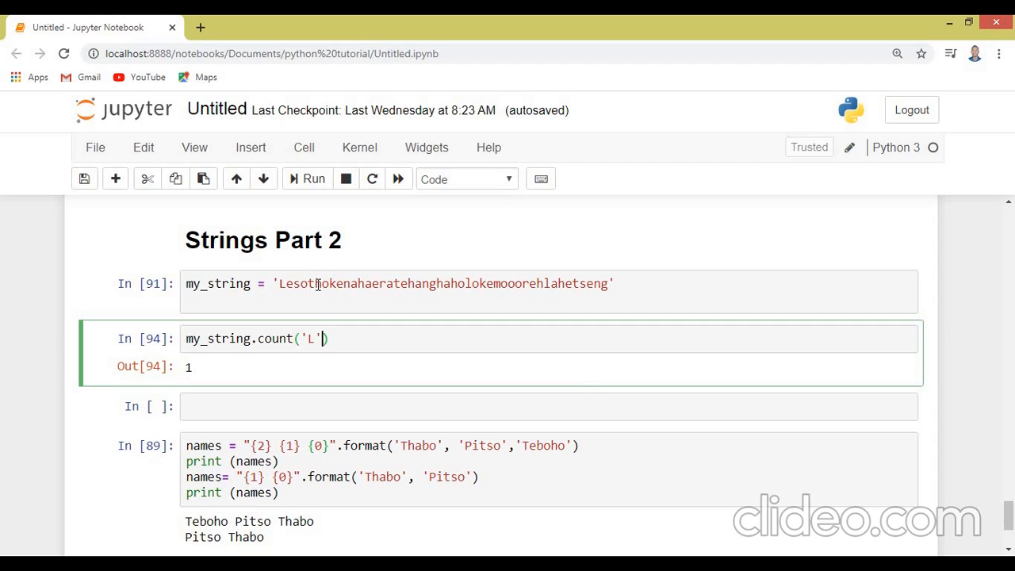
pyautogui.click(316, 282)
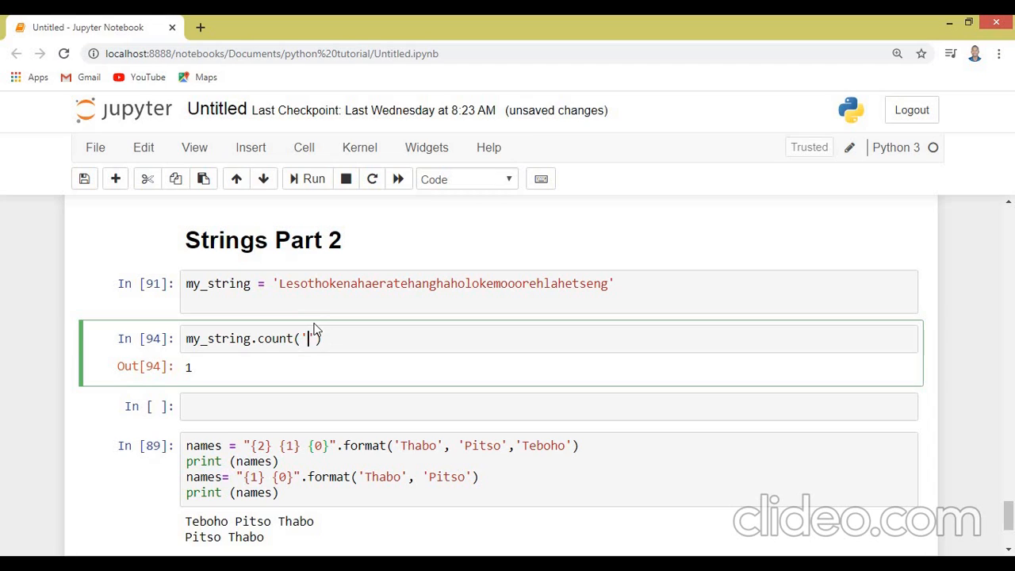
pyautogui.write('o')
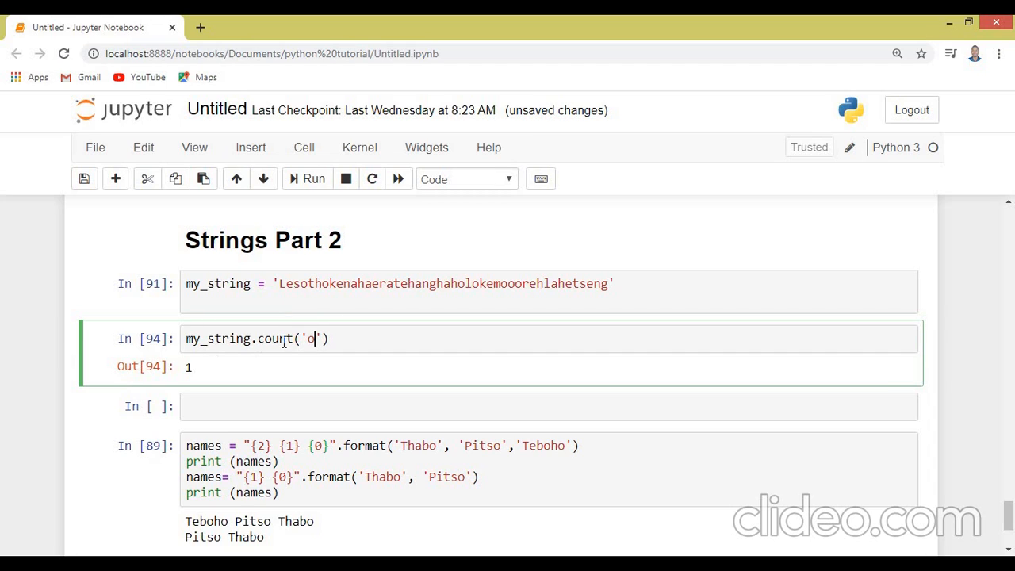
pyautogui.moveTo(263, 354)
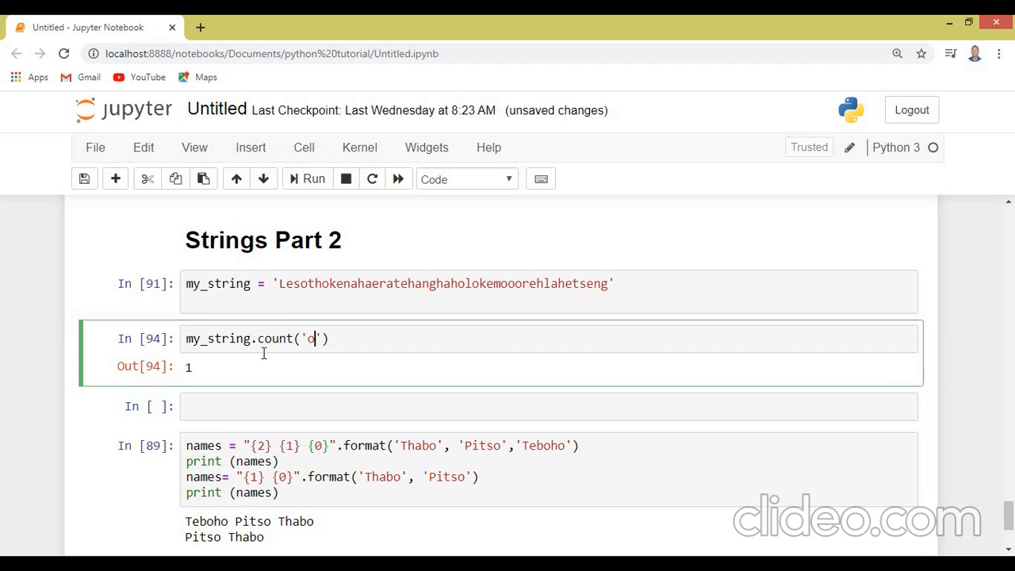
pyautogui.moveTo(288, 349)
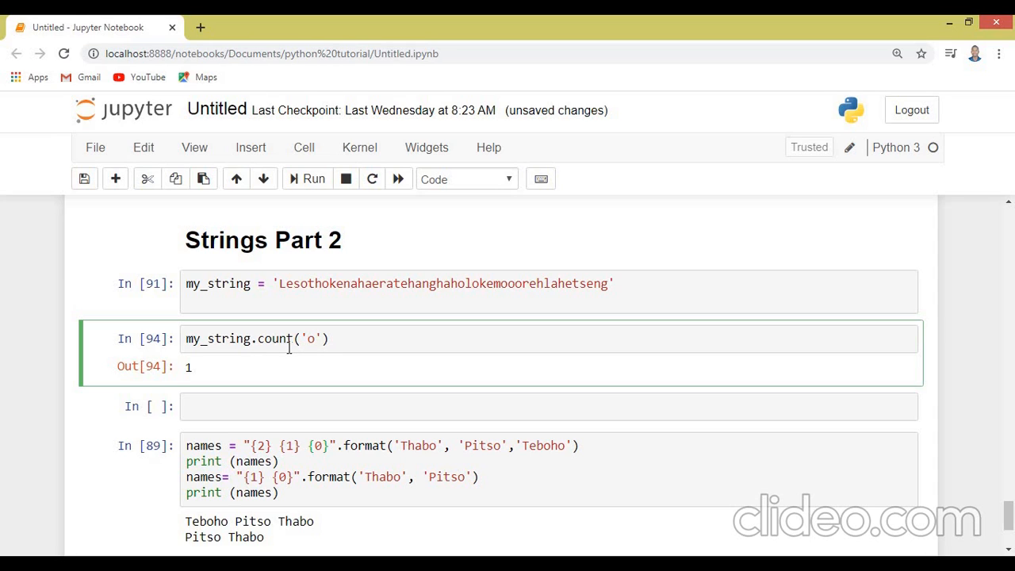
pyautogui.moveTo(291, 319)
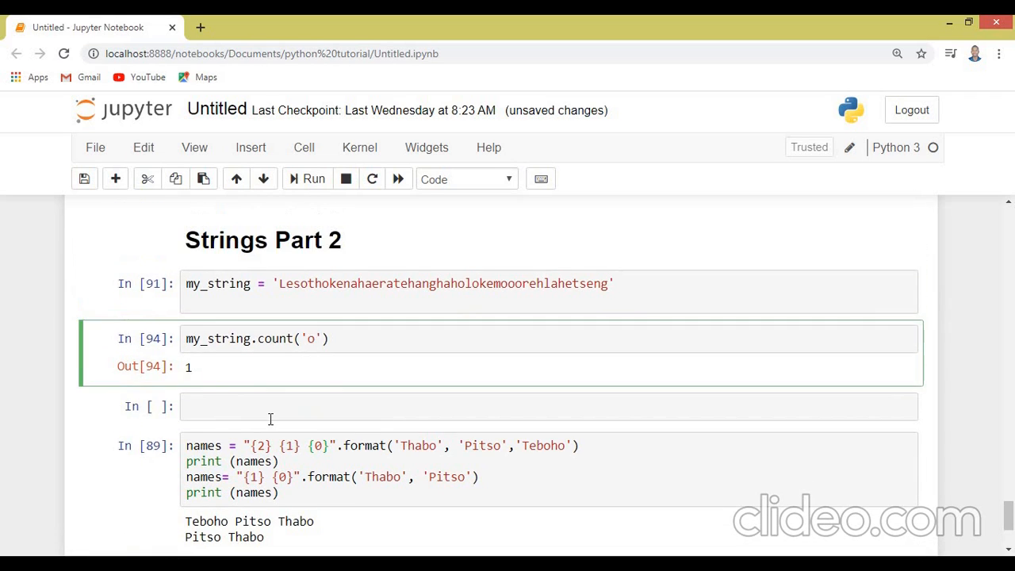
# Change the count argument to capital 'L', leaving my_string.count('L') ready to run.
pyautogui.click(312, 178)
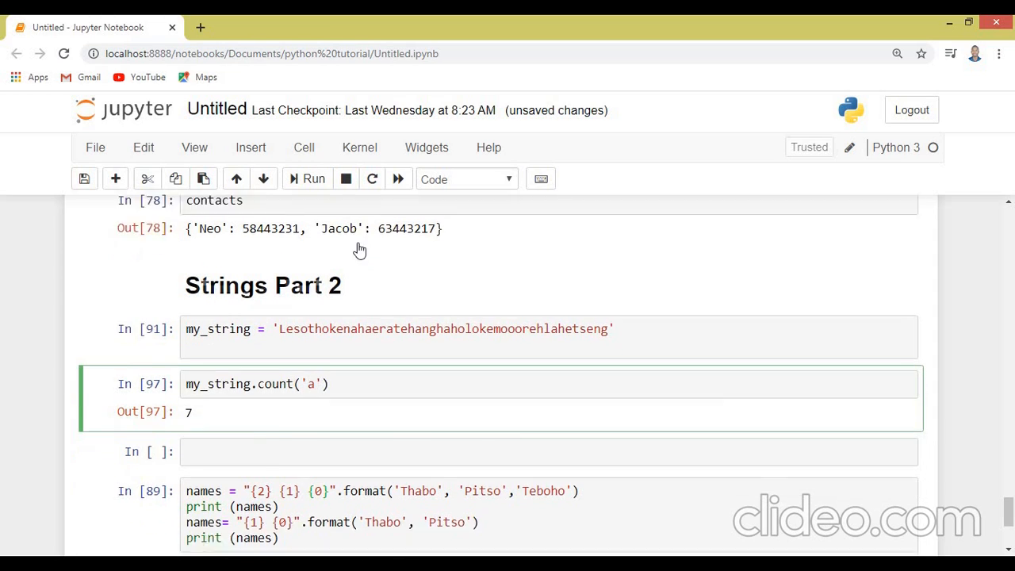
pyautogui.click(308, 178)
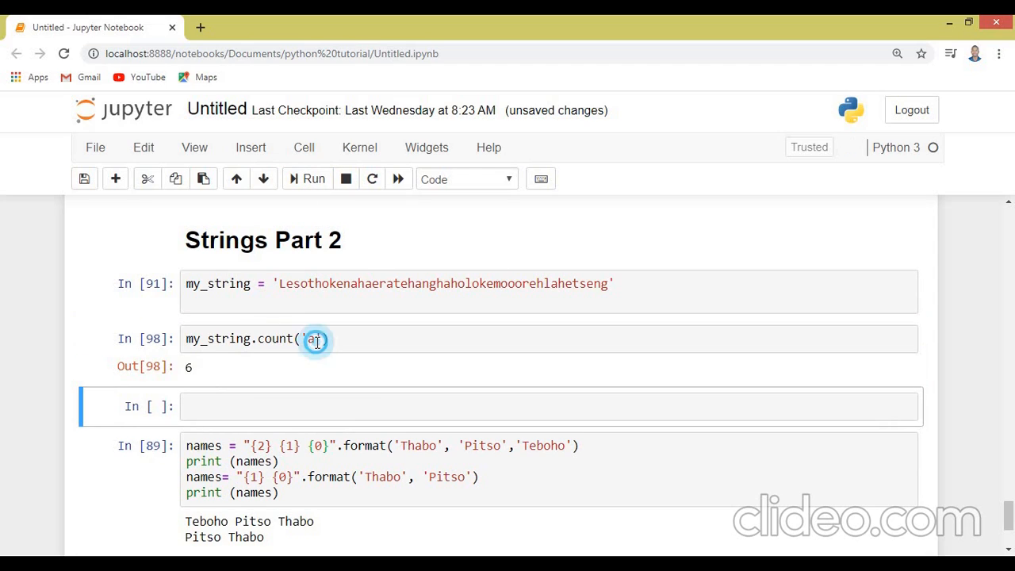
pyautogui.click(315, 339)
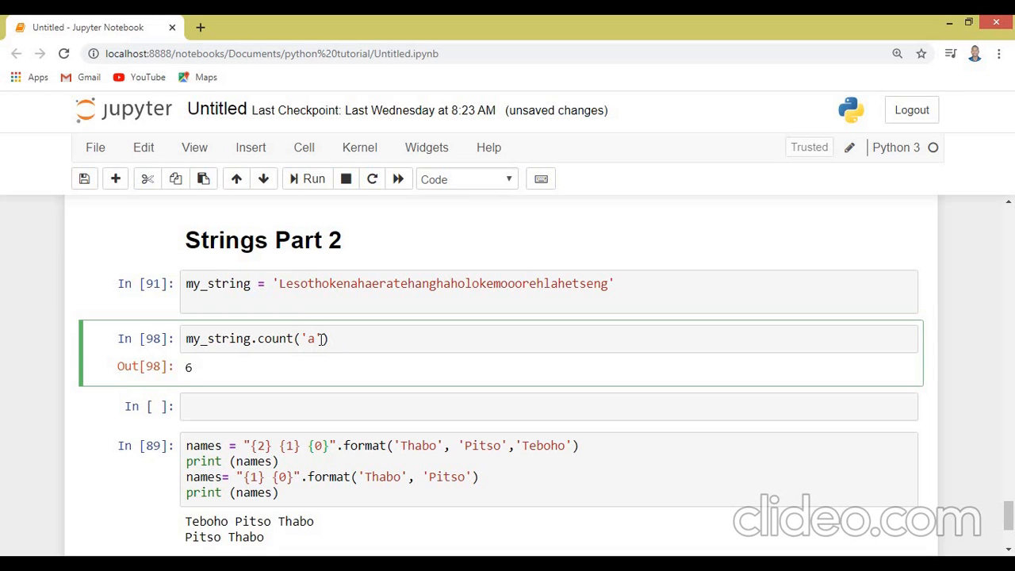
pyautogui.write('L')
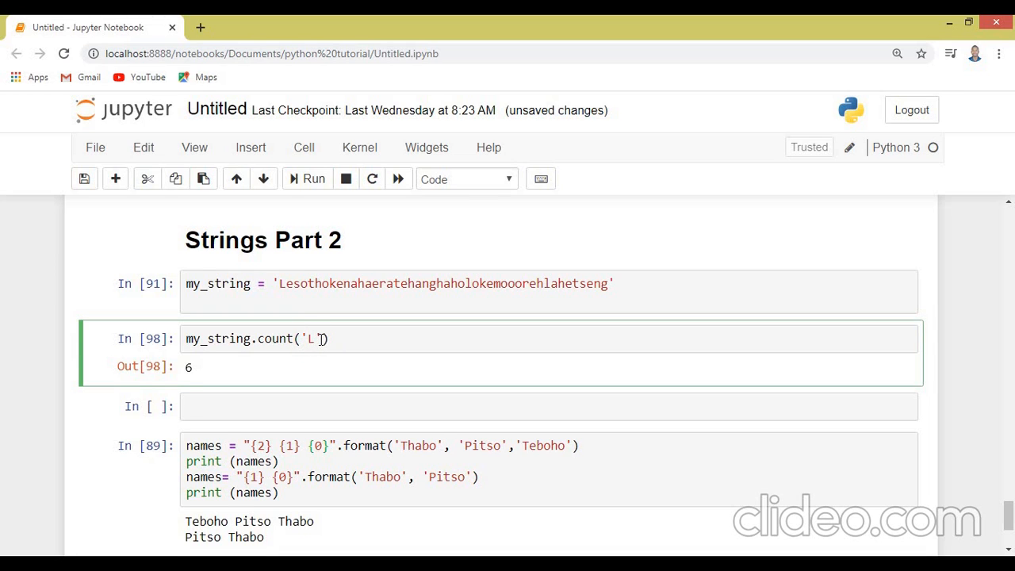
pyautogui.scroll(-3)
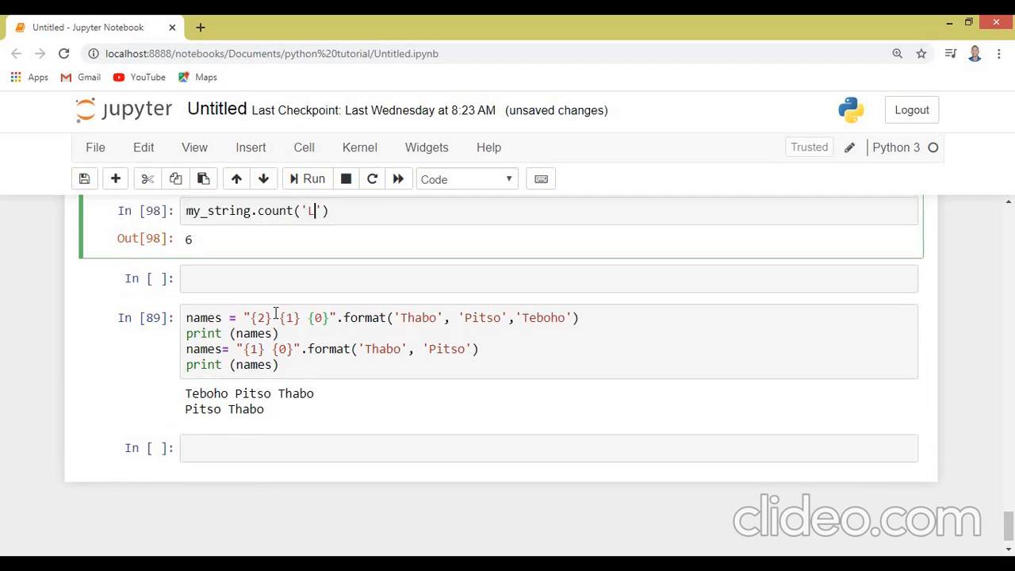
# Run count('L') returning 1 and write my-string.find('a') in the next cell.
pyautogui.click(308, 178)
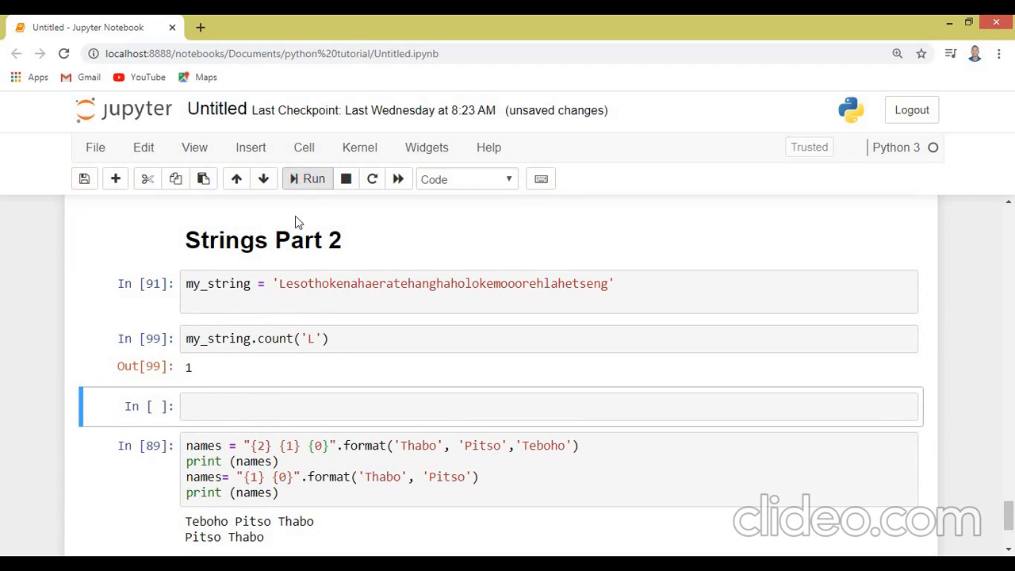
pyautogui.click(214, 406)
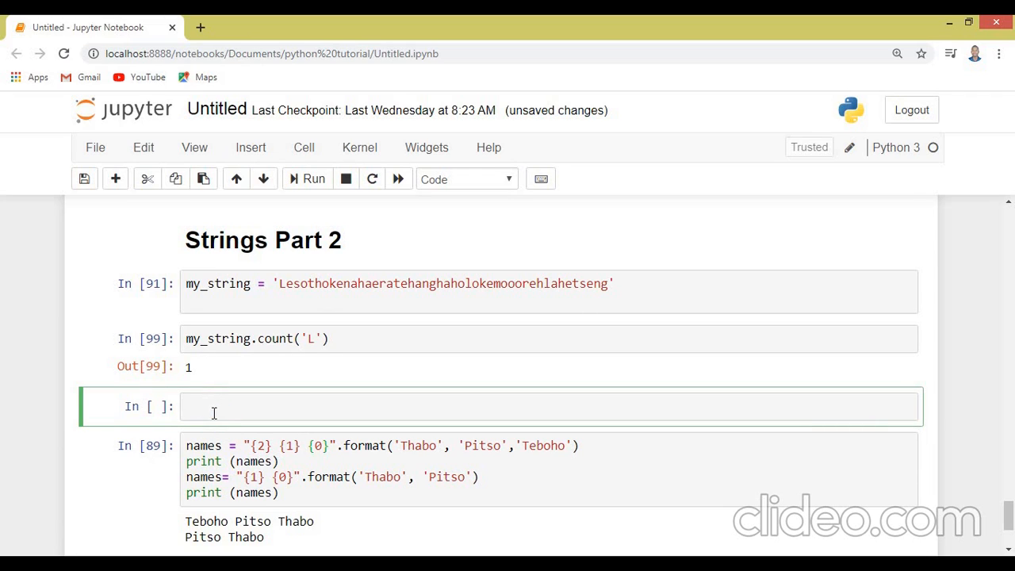
pyautogui.write('my-')
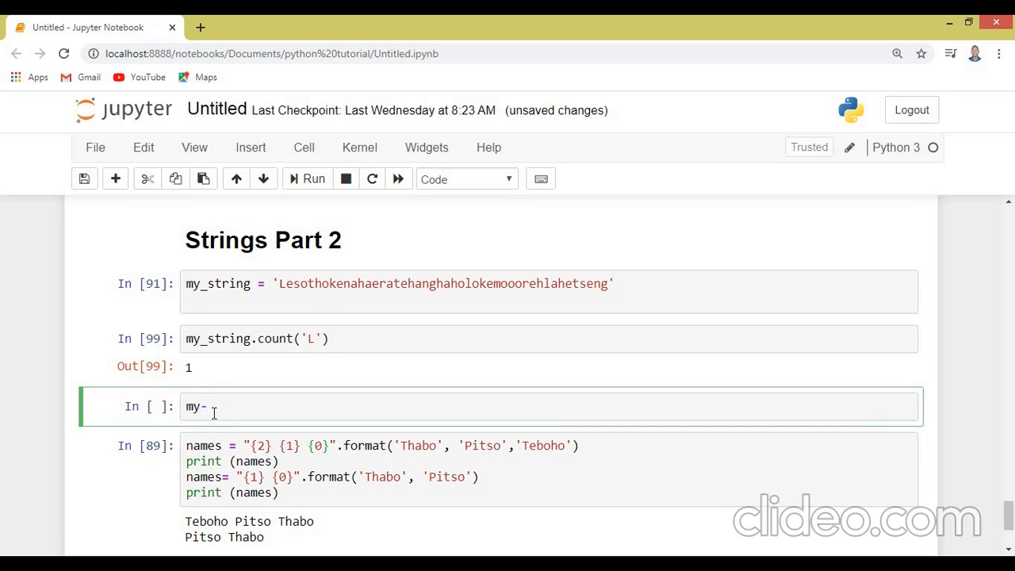
pyautogui.write('stri')
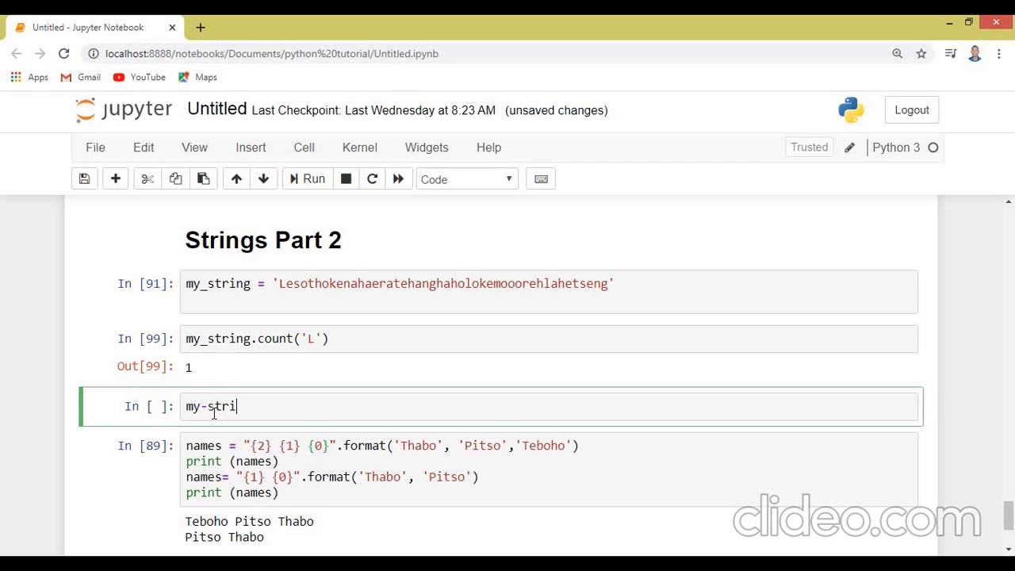
pyautogui.write('ng')
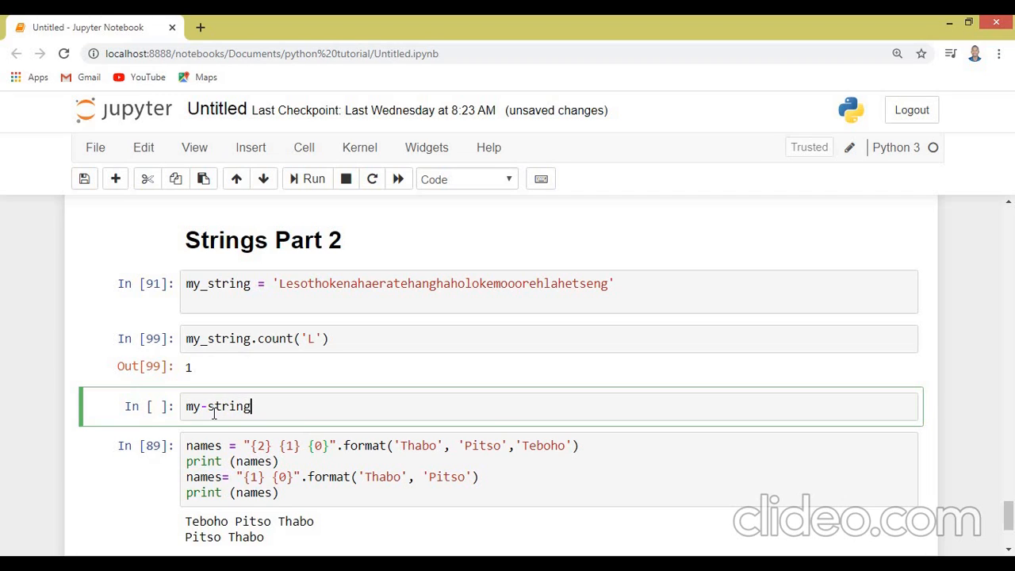
pyautogui.write('.fi')
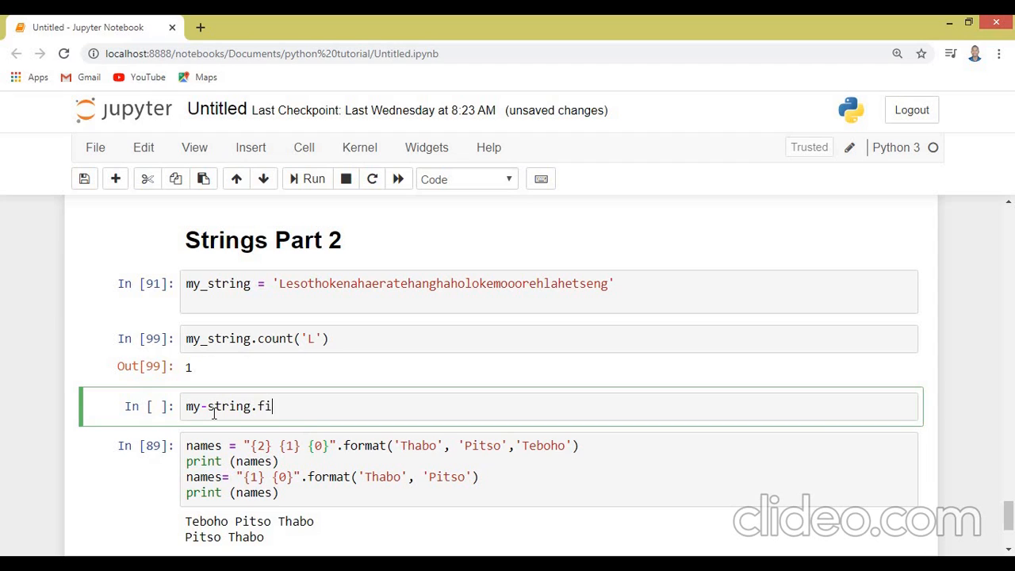
pyautogui.write('nd')
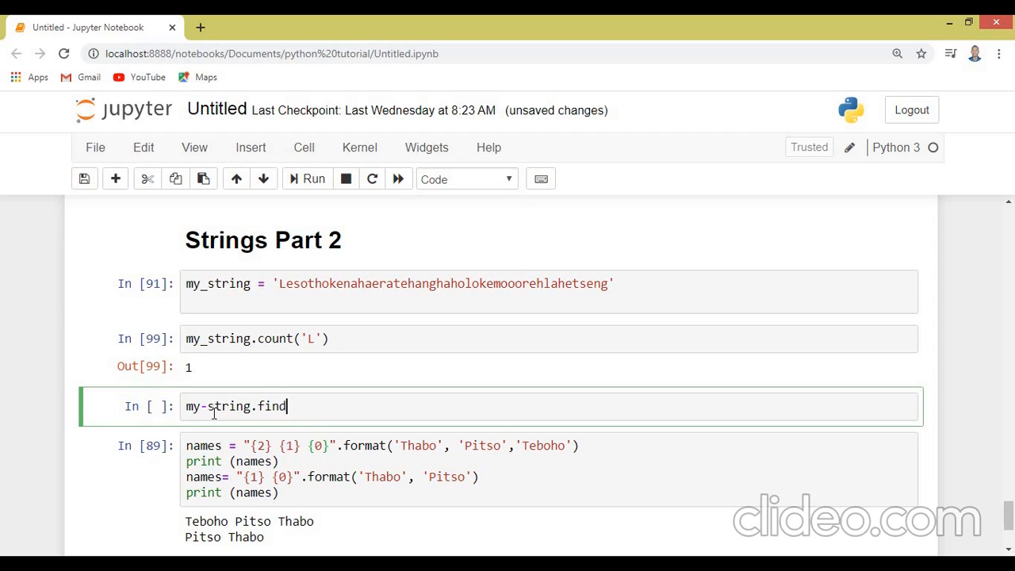
pyautogui.write('()')
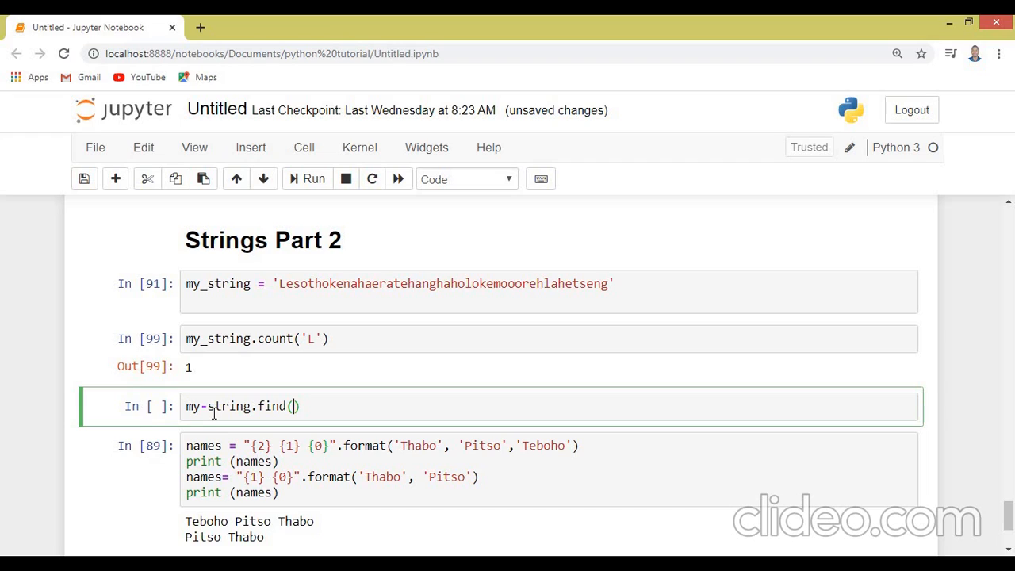
pyautogui.write("''")
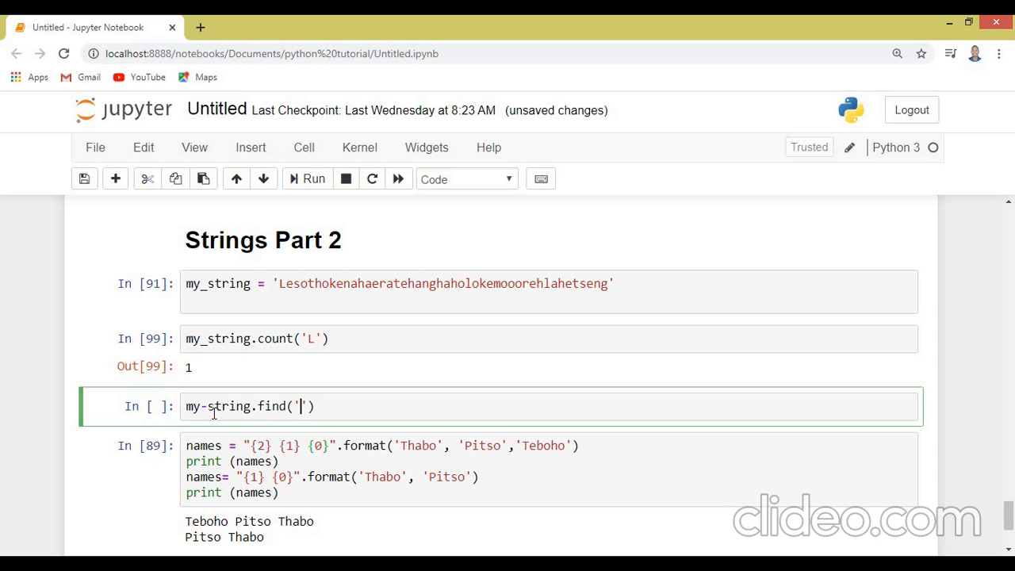
pyautogui.write('a')
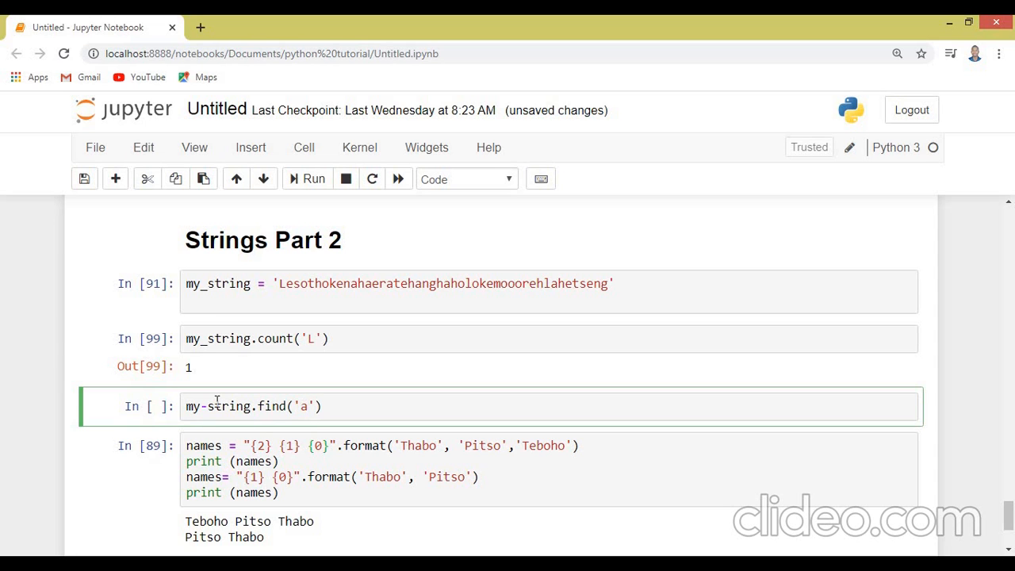
# Run the find cell, correct the hyphen to my_string.find('a'), and rerun it to get 10.
pyautogui.scroll(3)
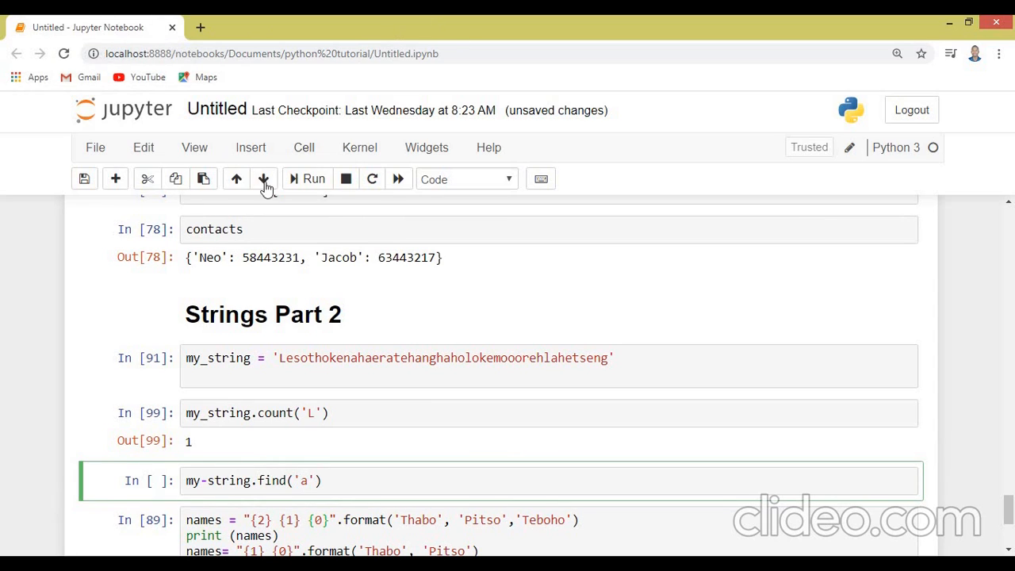
pyautogui.click(312, 177)
pyautogui.write('_')
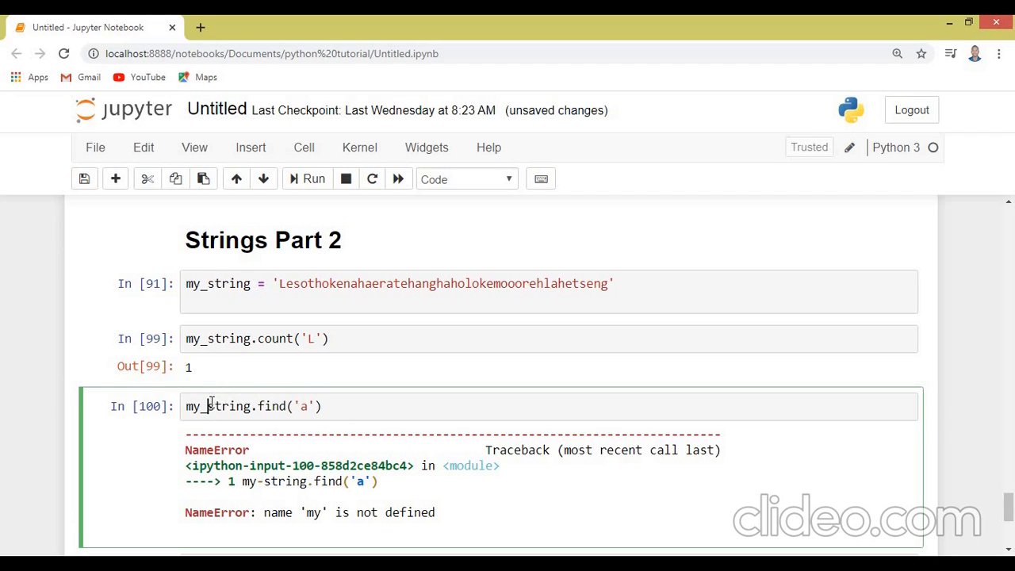
pyautogui.click(307, 177)
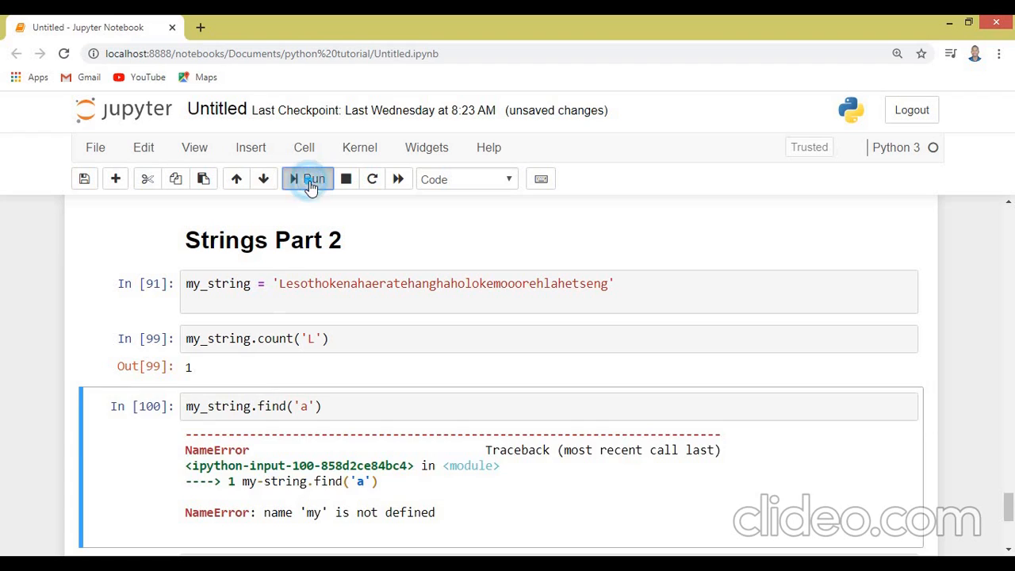
pyautogui.click(307, 177)
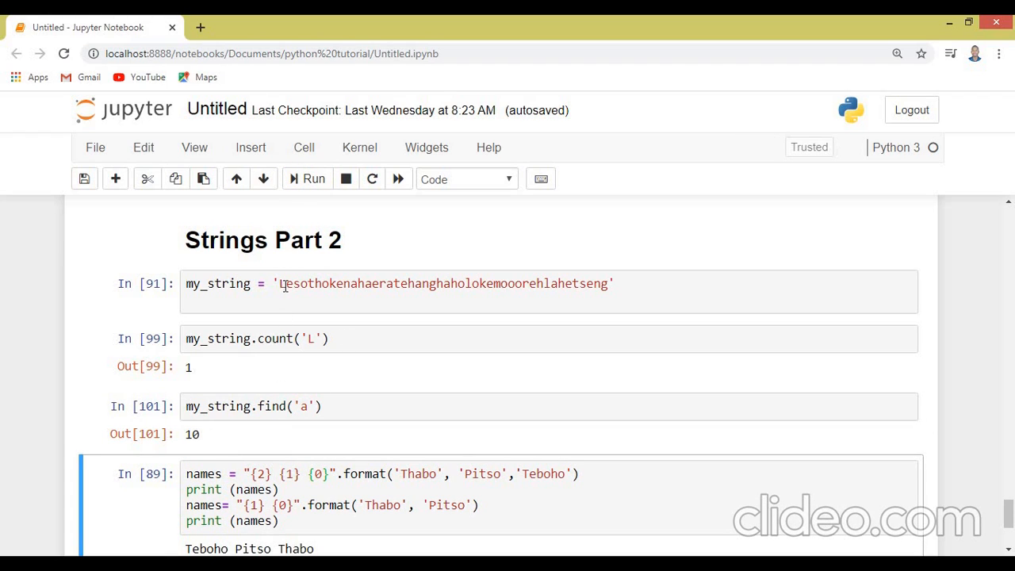
pyautogui.click(286, 282)
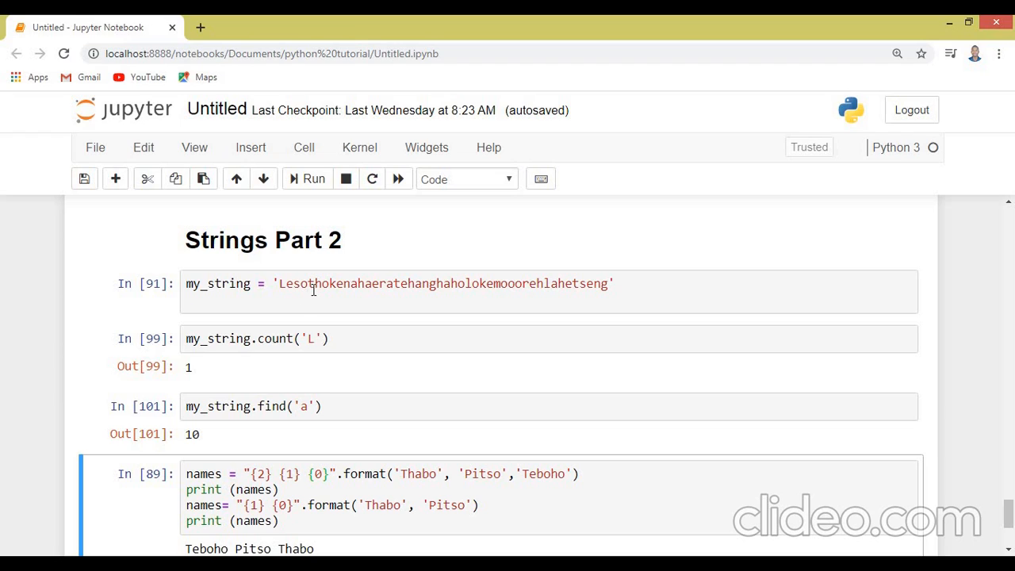
pyautogui.moveTo(338, 301)
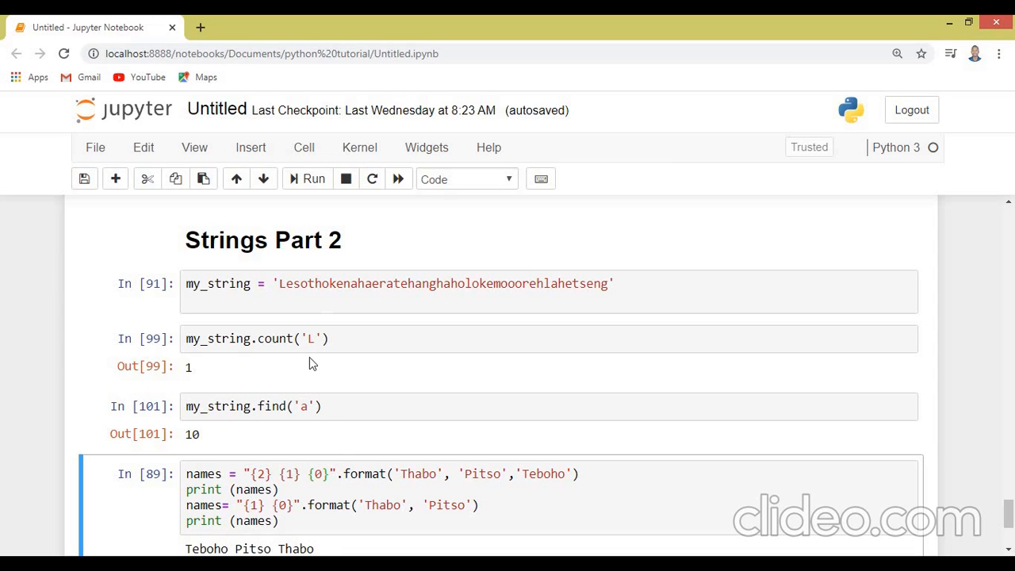
pyautogui.moveTo(276, 431)
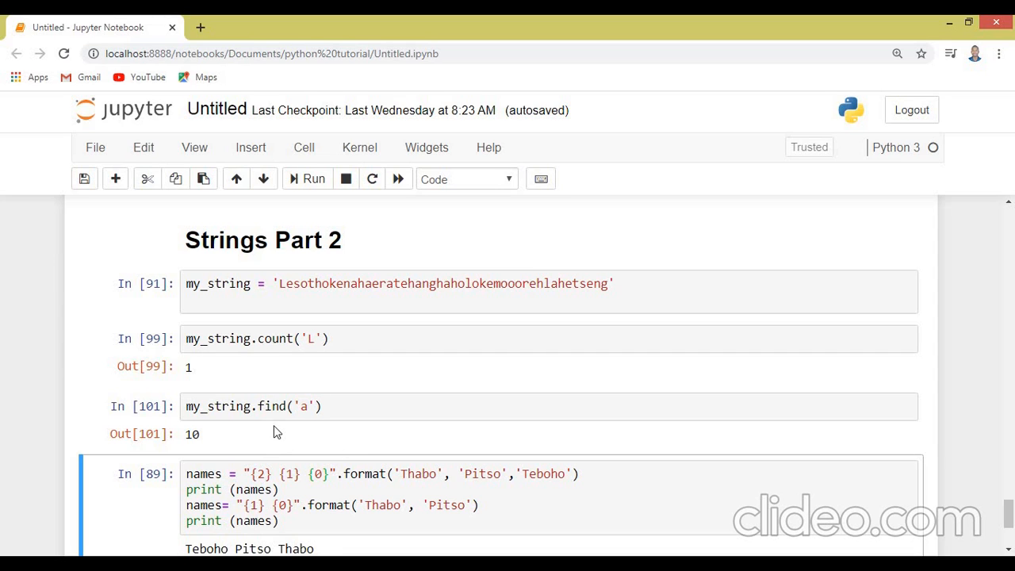
pyautogui.scroll(-3)
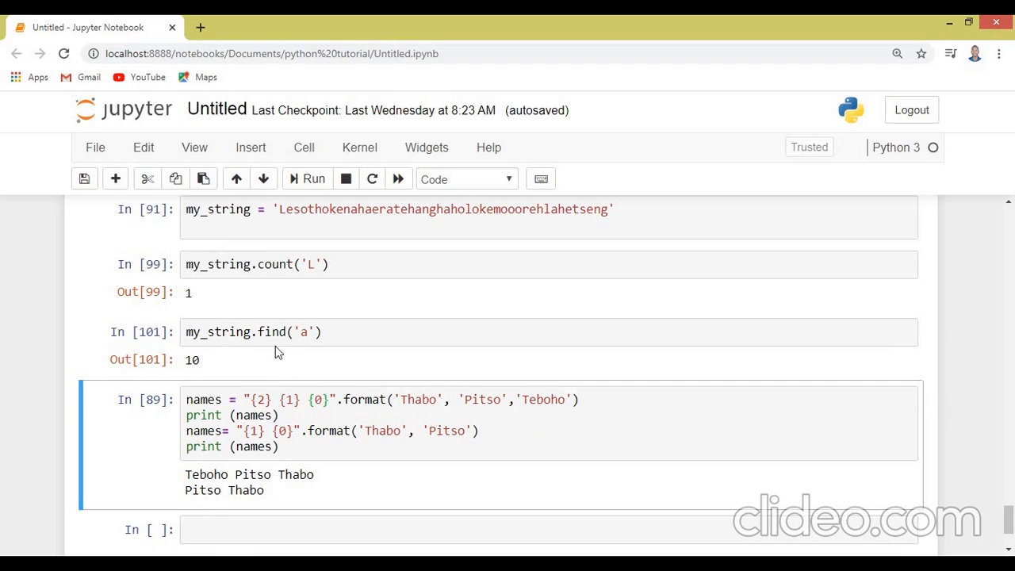
pyautogui.moveTo(276, 325)
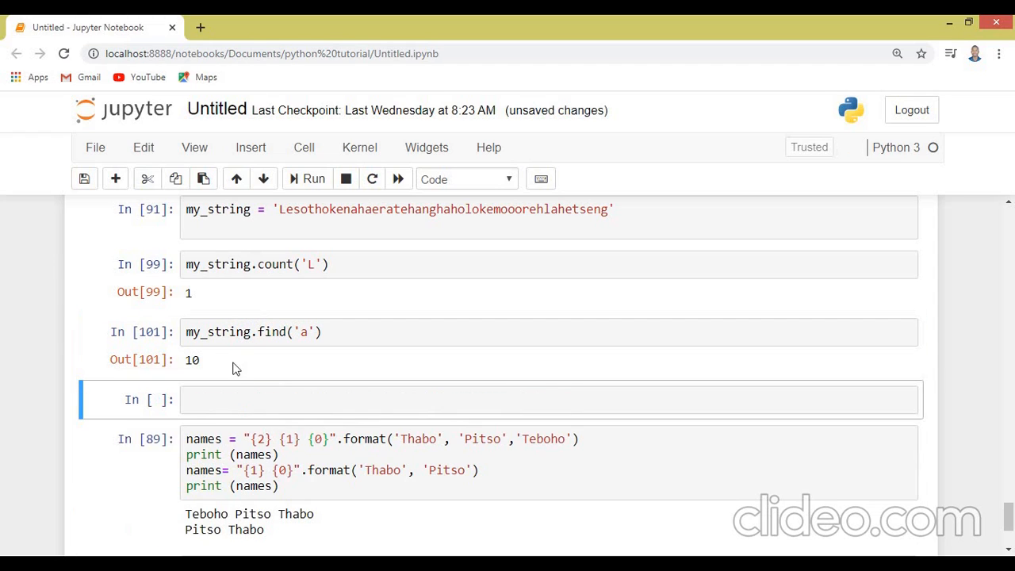
# Add a new cell containing my_string.replace('L','B').
pyautogui.click(228, 399)
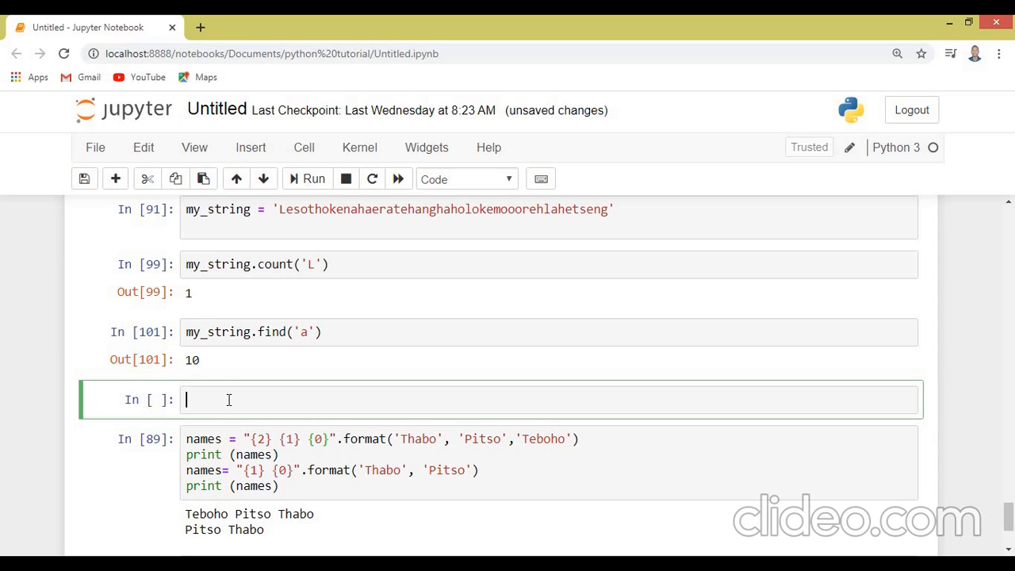
pyautogui.write('my_s')
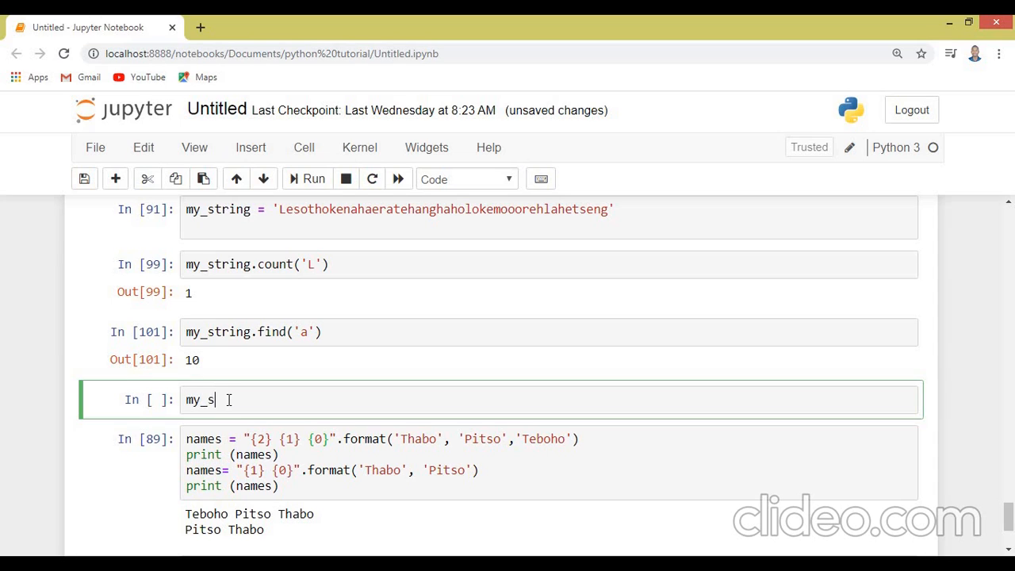
pyautogui.write('tring')
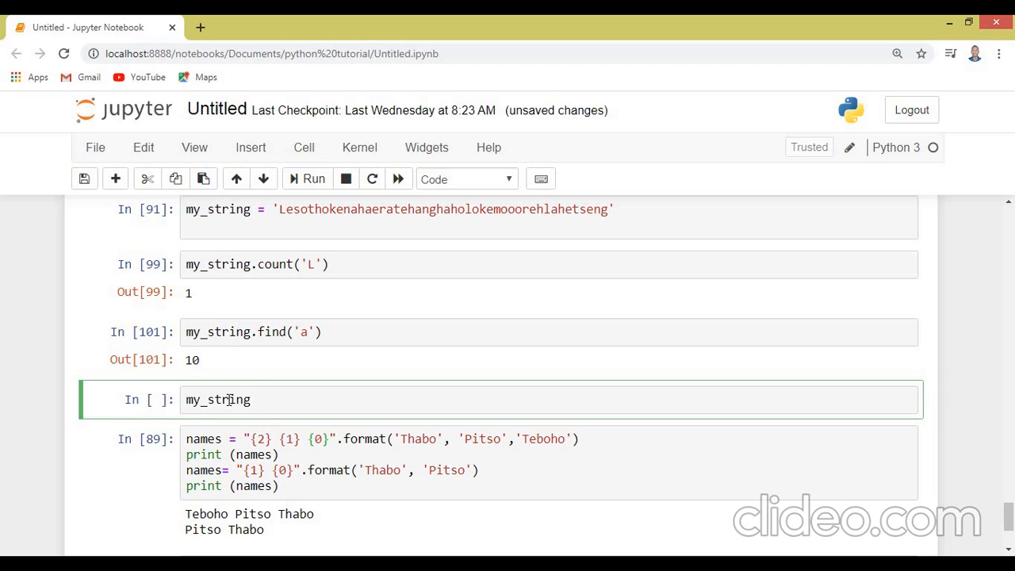
pyautogui.write('.')
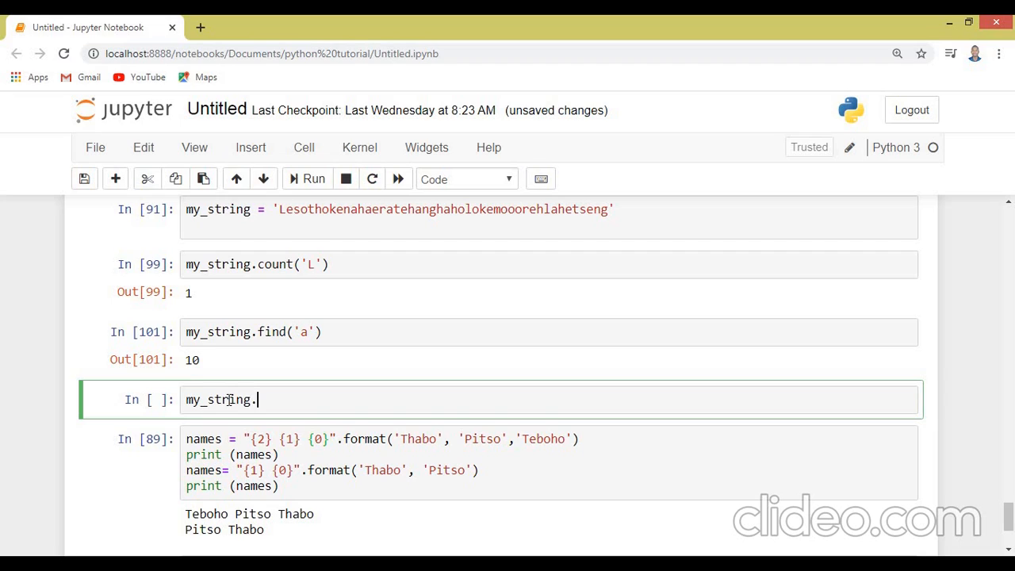
pyautogui.write('repl')
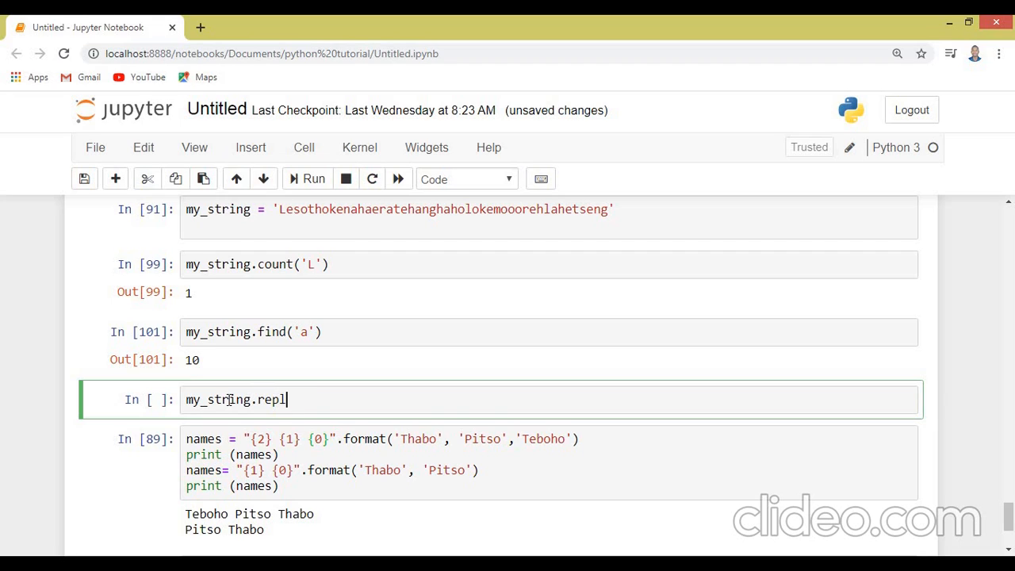
pyautogui.write("ace('")
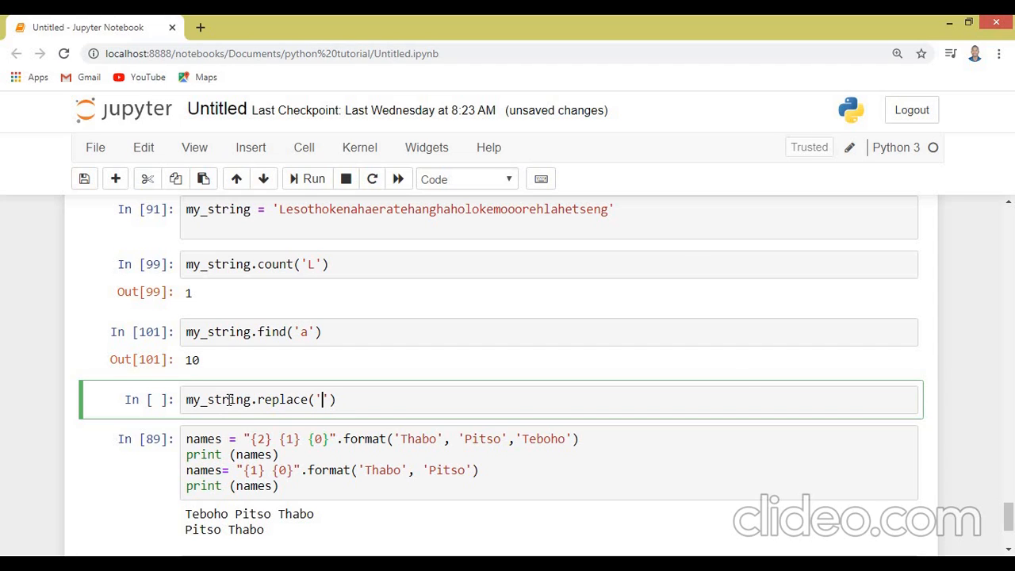
pyautogui.write('L')
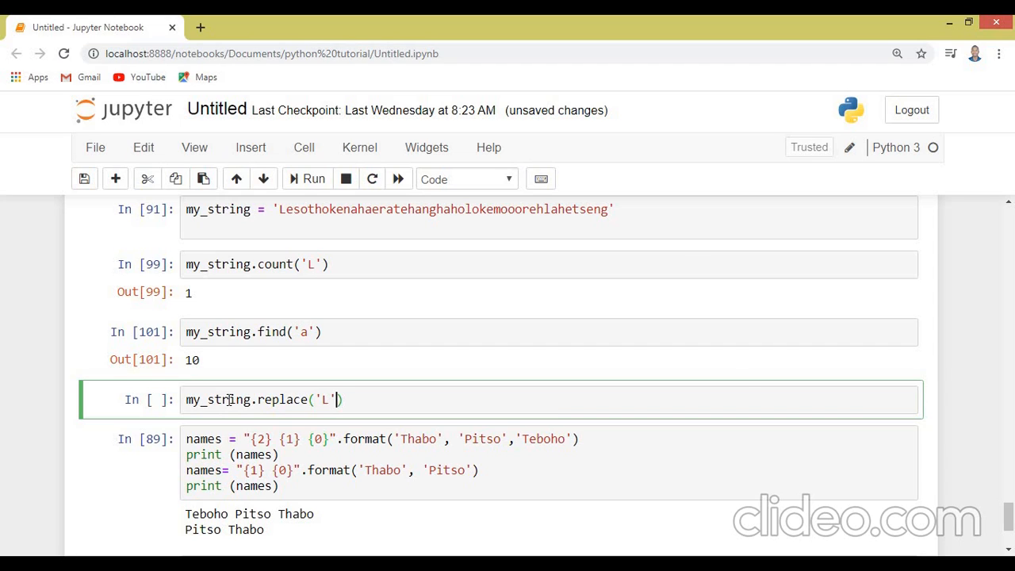
pyautogui.write(',')
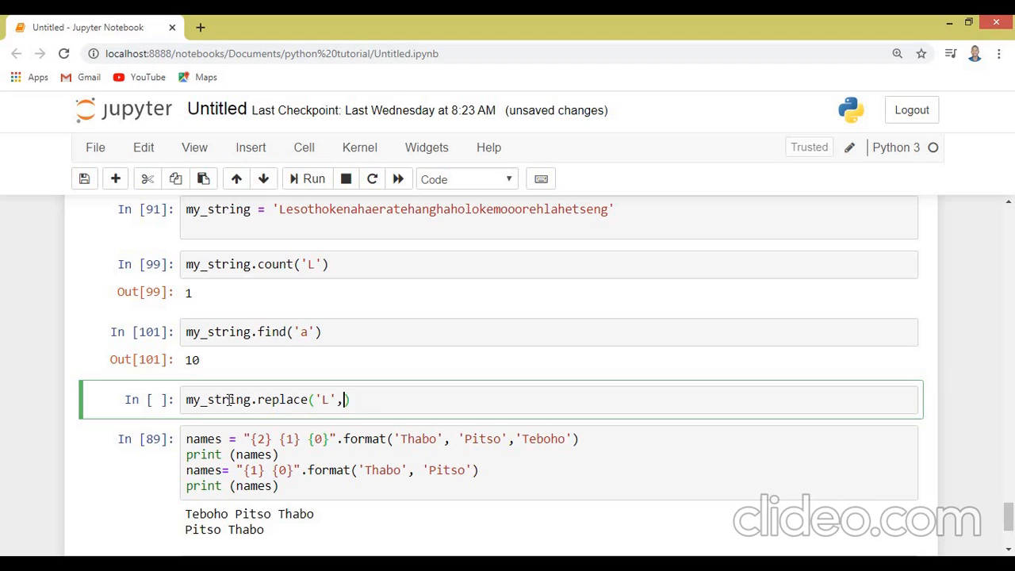
pyautogui.write("'B'")
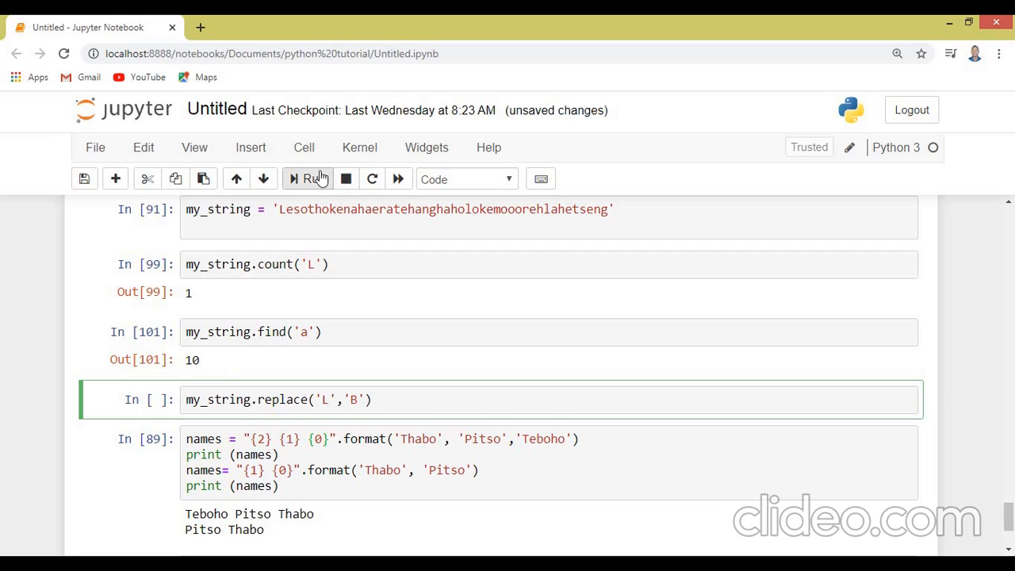
pyautogui.moveTo(314, 177)
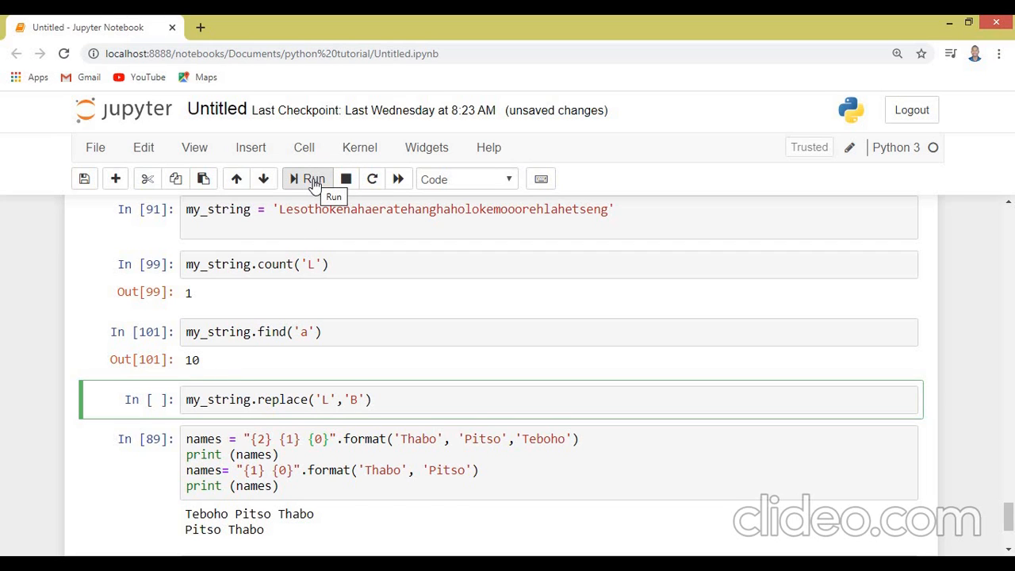
# Run the replace cell to get 'Besothokena…' and return to editing its arguments.
pyautogui.click(313, 177)
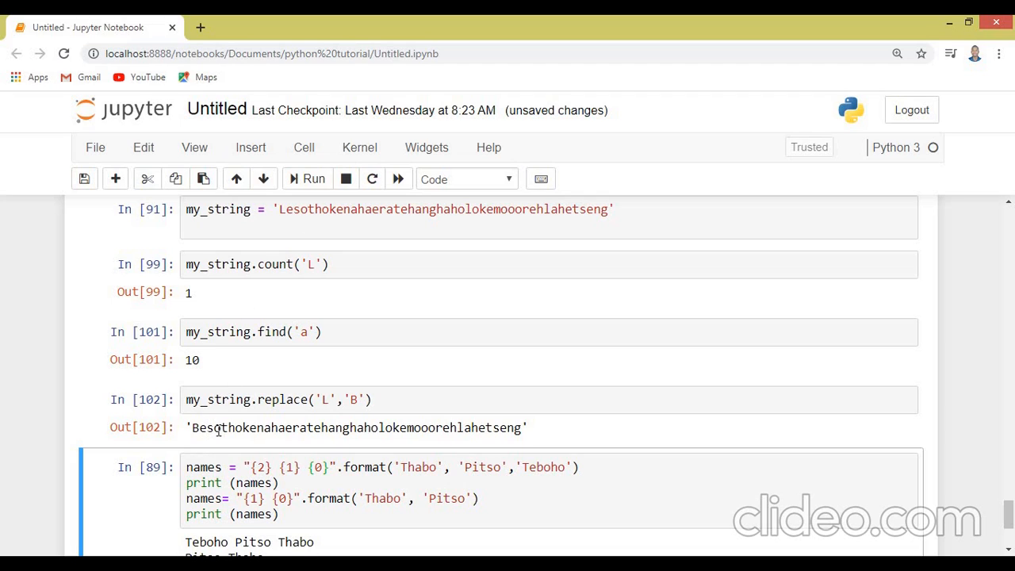
pyautogui.moveTo(416, 399)
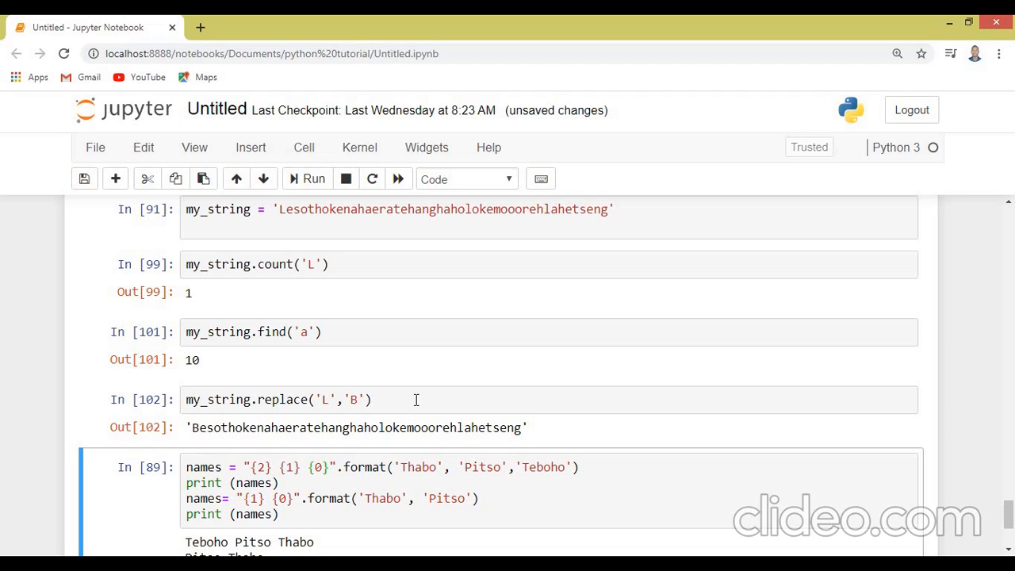
pyautogui.click(330, 399)
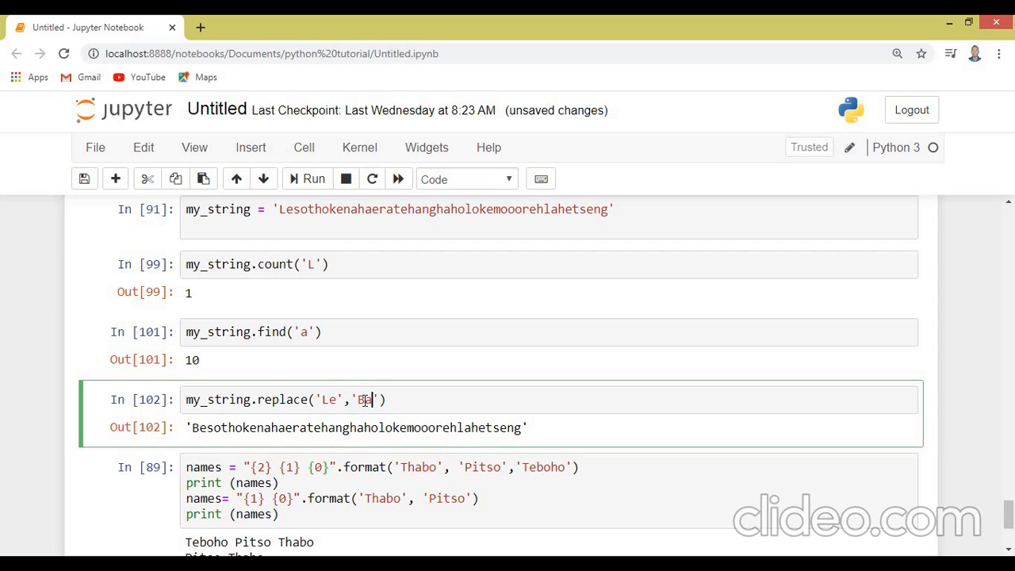
# Run my_string.replace('Le','Ba') giving 'Basothokena…' and insert an empty cell below.
pyautogui.click(307, 177)
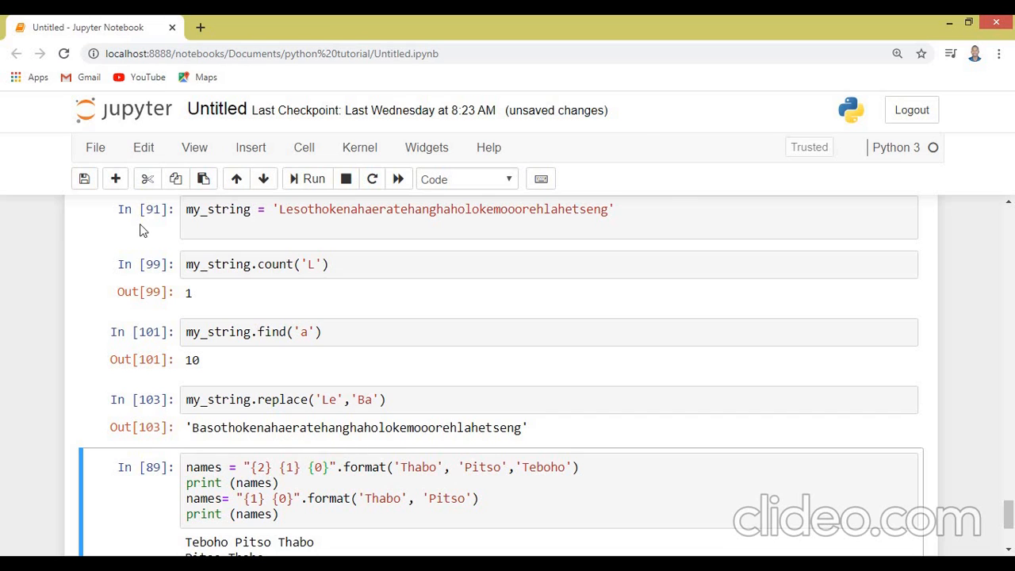
pyautogui.moveTo(485, 364)
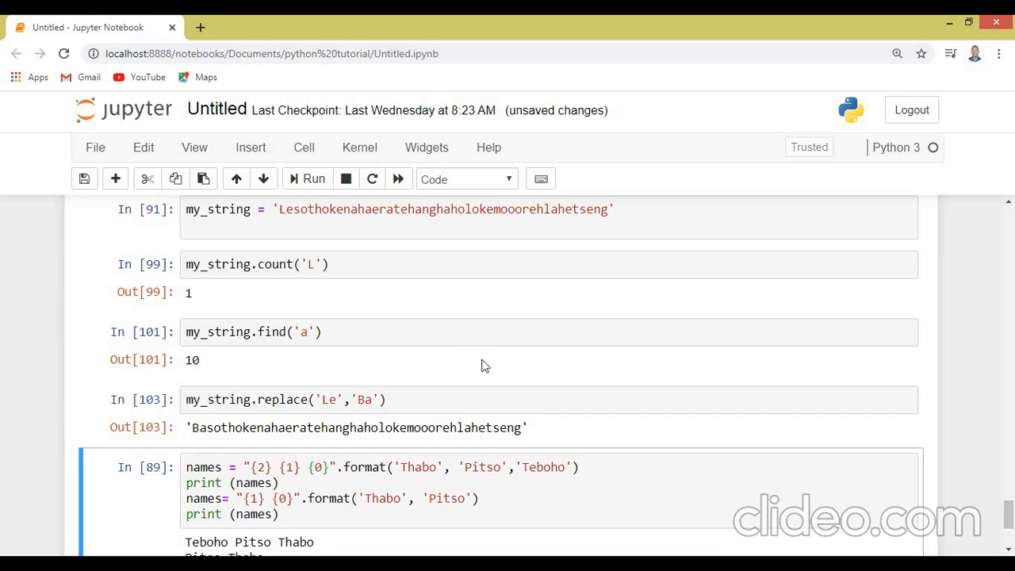
pyautogui.scroll(-3)
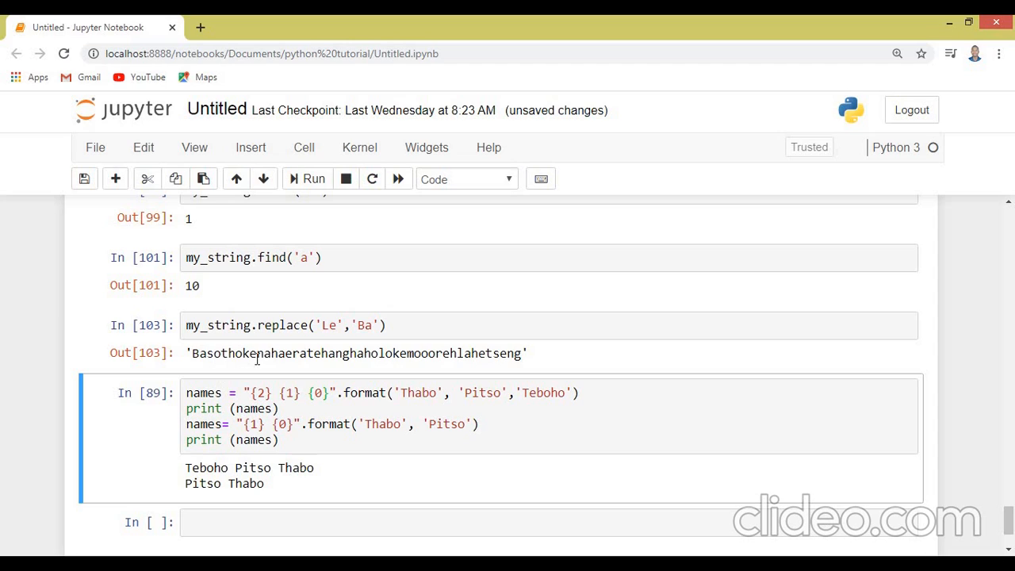
pyautogui.click(294, 325)
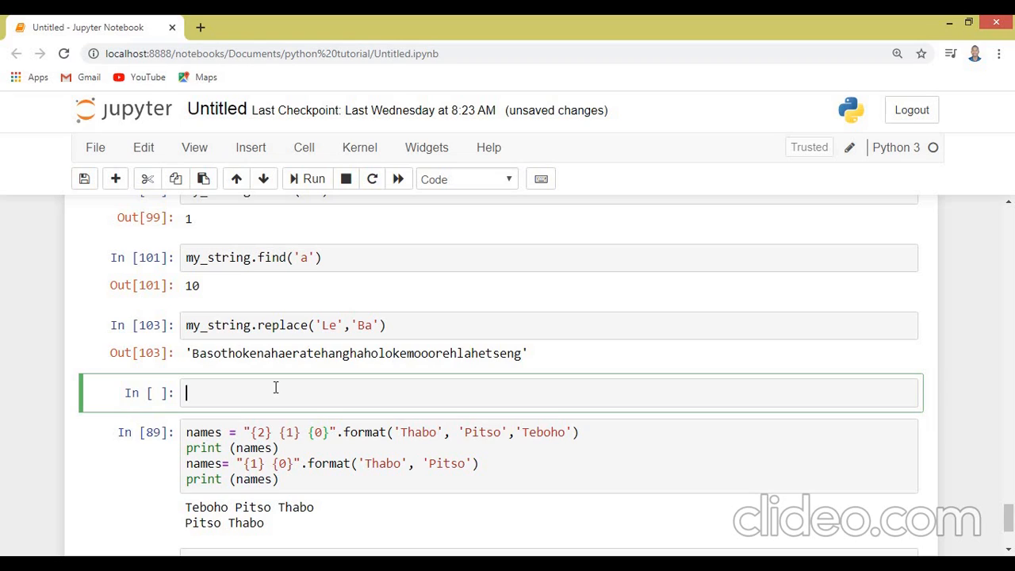
# Write and run my_string.upper(), outputting 'LESOTHOKENAHAERATEHANGHAHOLOKEMOOOREHLAHETSENG'.
pyautogui.write('m')
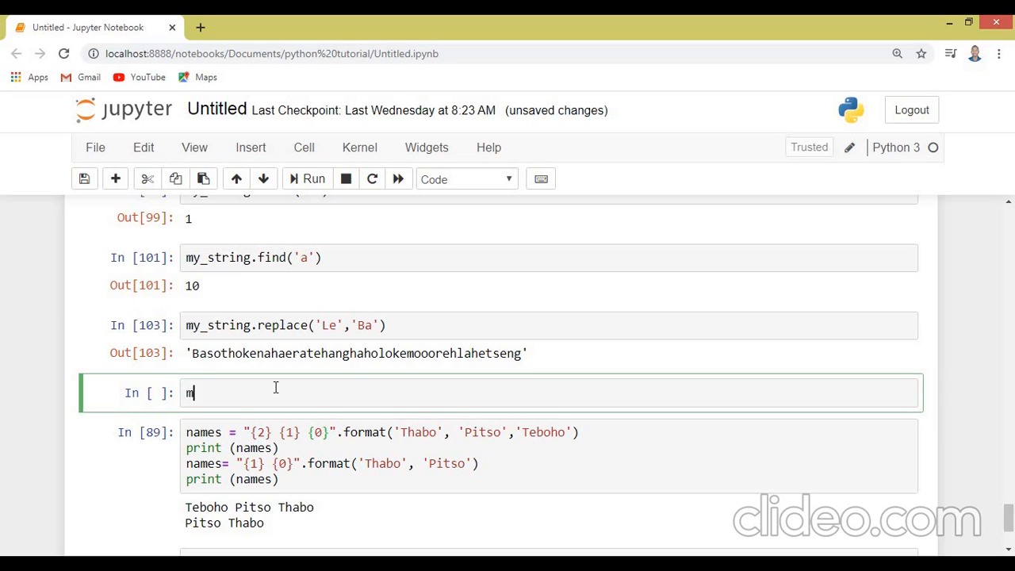
pyautogui.write('y)')
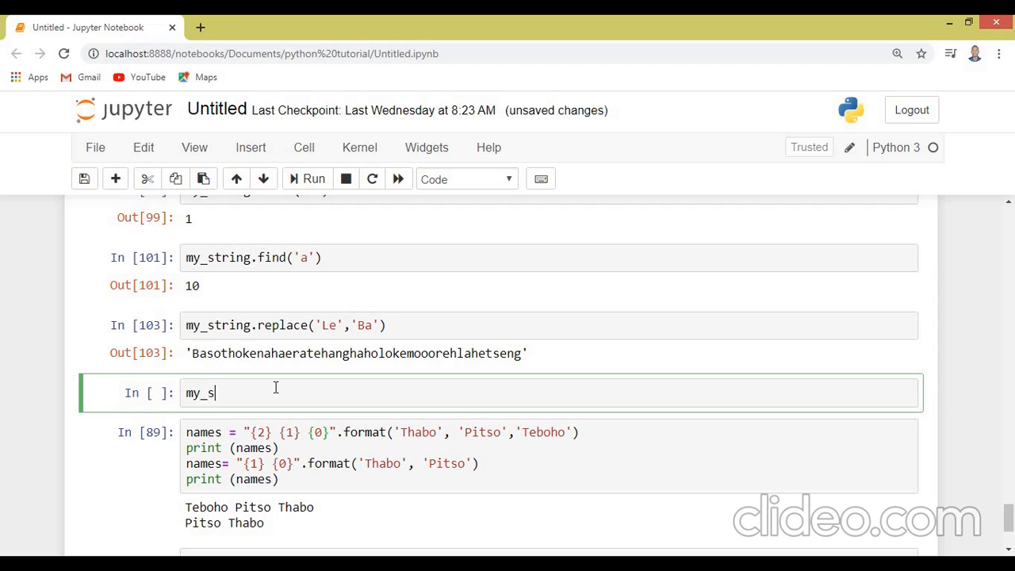
pyautogui.write('trin')
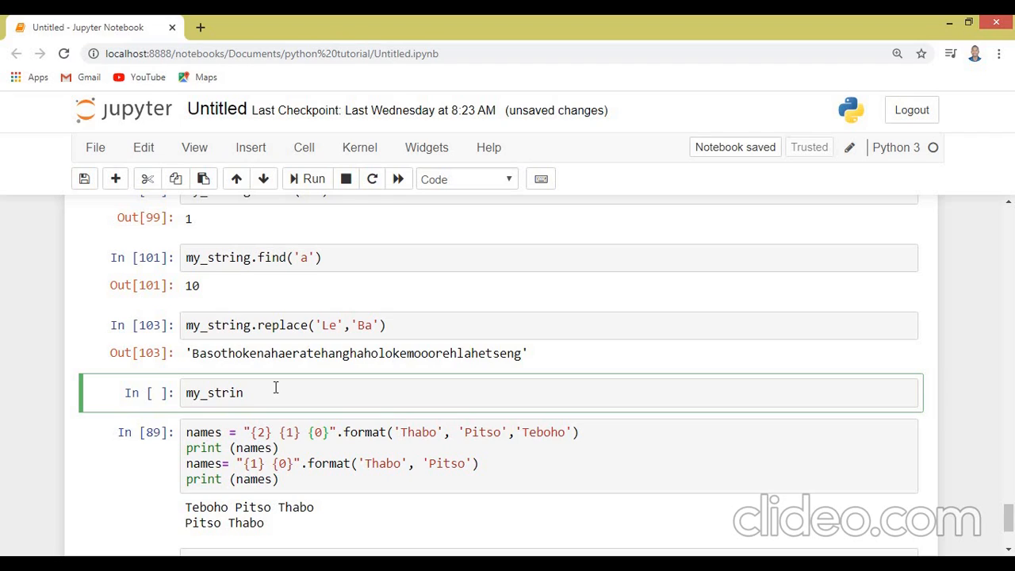
pyautogui.write('g')
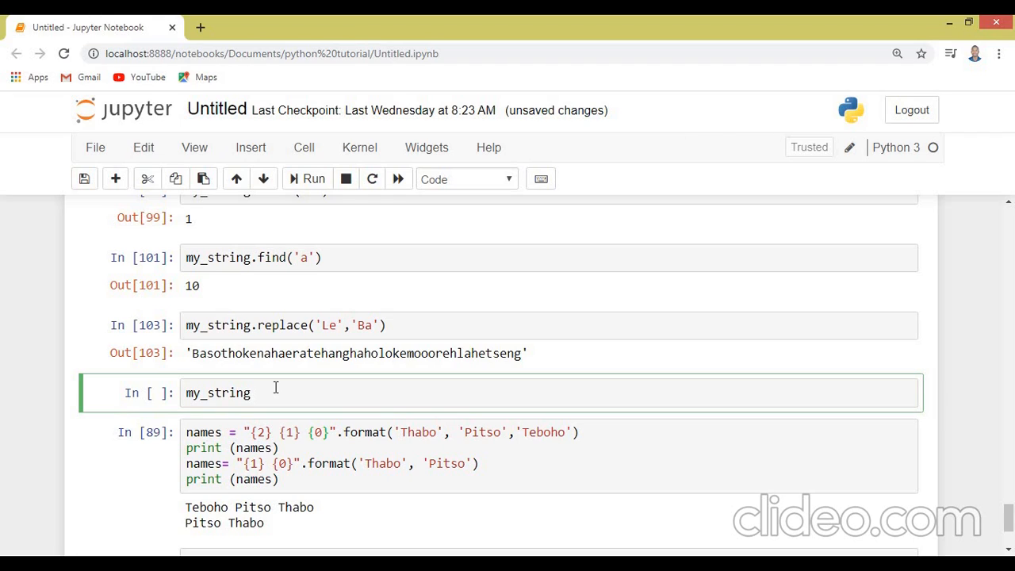
pyautogui.write('.')
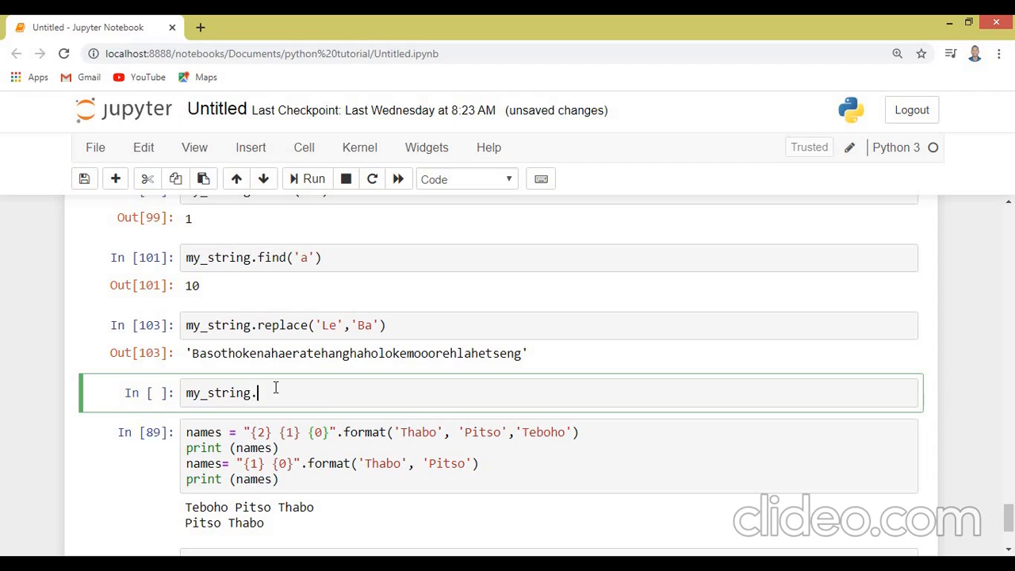
pyautogui.write('upp')
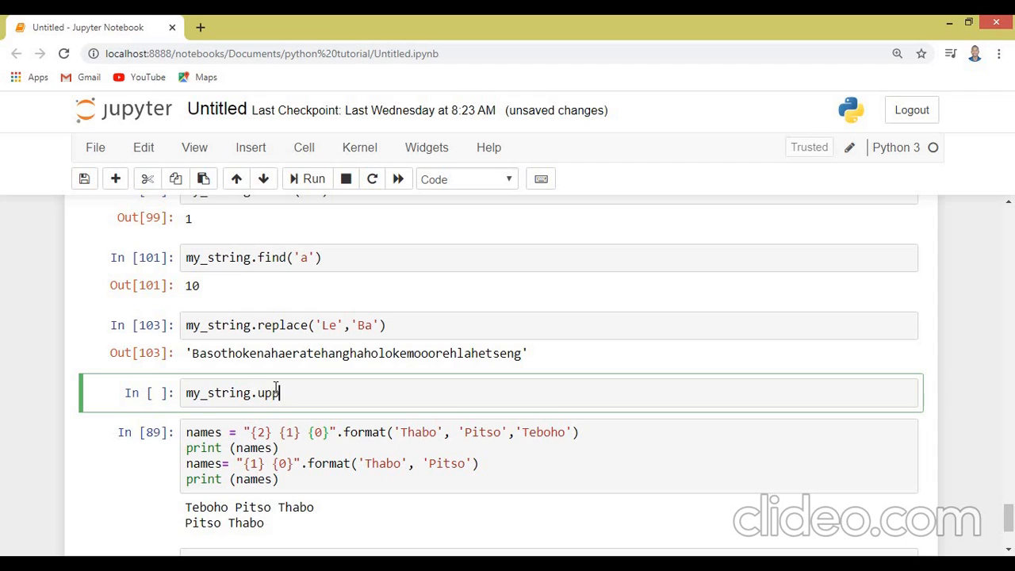
pyautogui.write('er()')
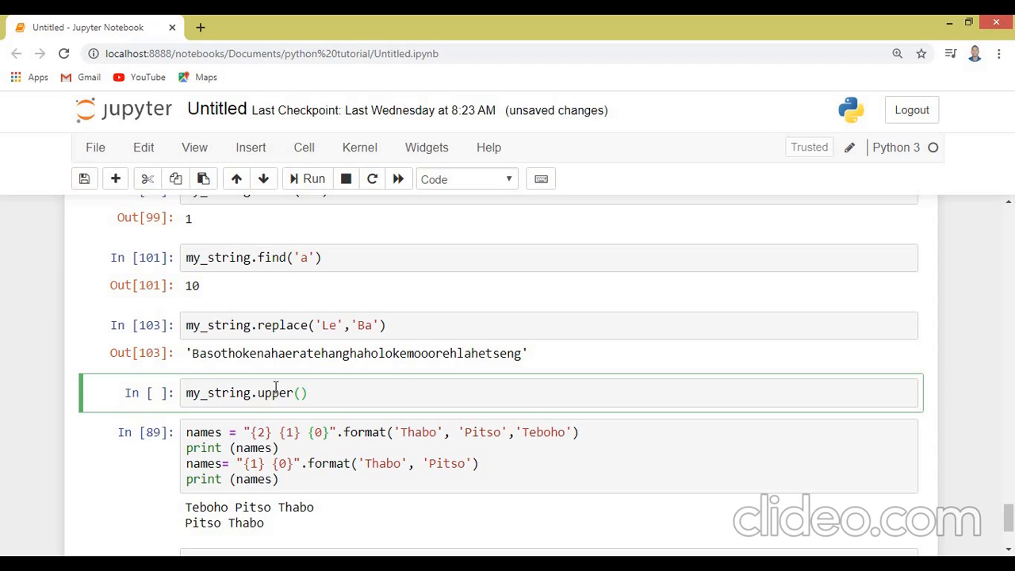
pyautogui.moveTo(314, 178)
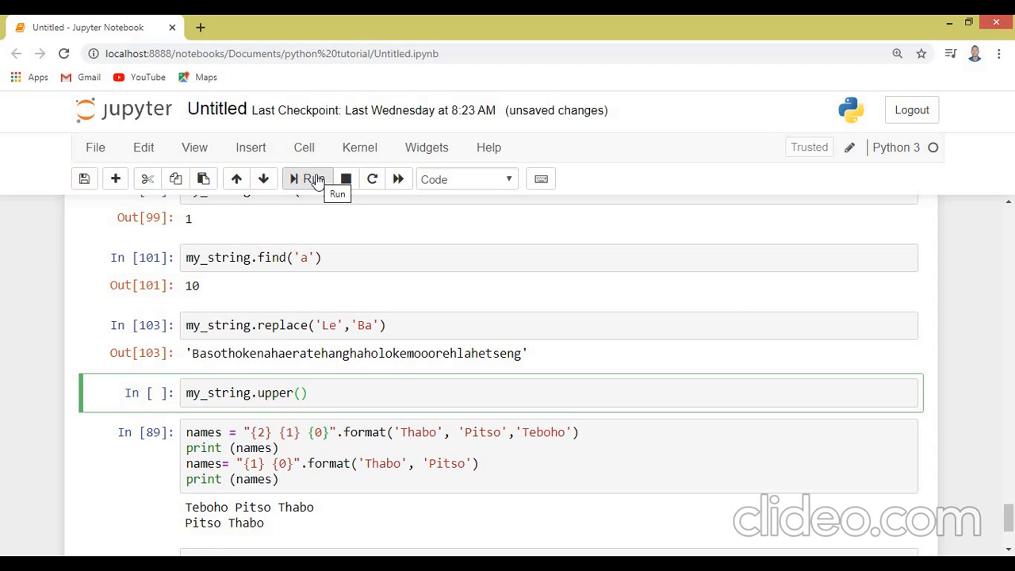
pyautogui.click(307, 177)
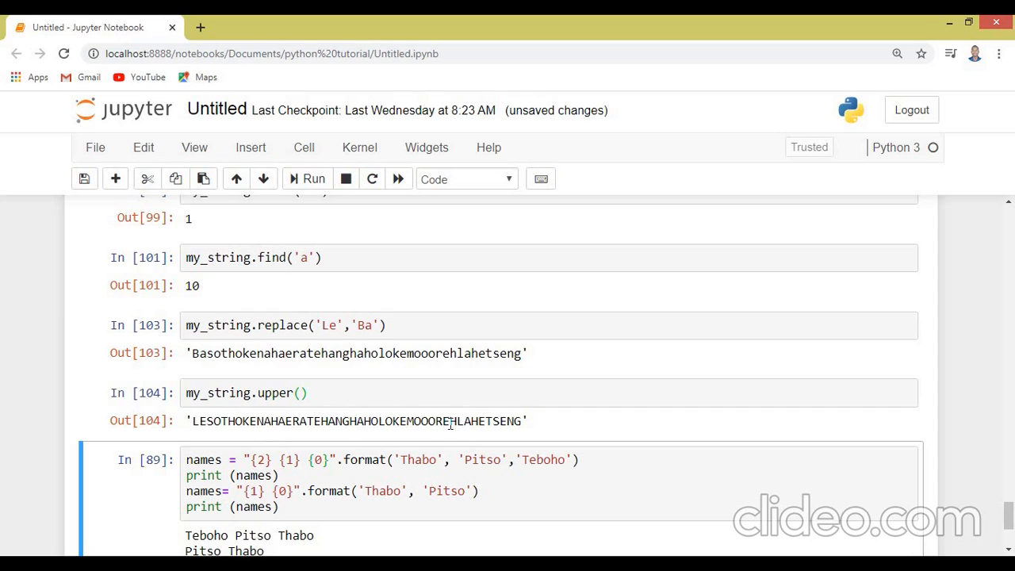
pyautogui.moveTo(330, 416)
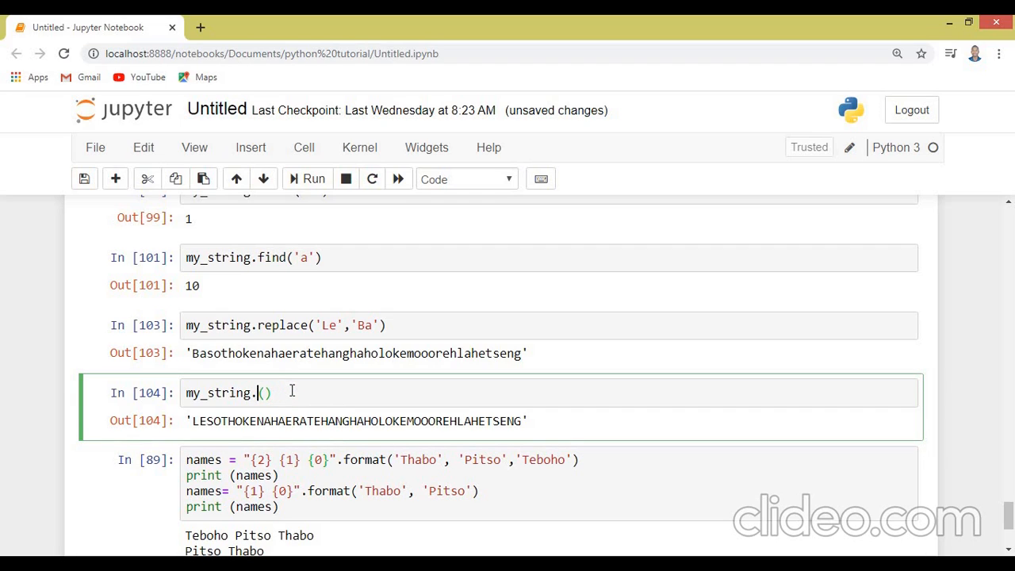
# Change the cell to my_string.lower() and run it, outputting 'lesothokenahaeratehanghaholokemooorehlahetseng'.
pyautogui.write('lower')
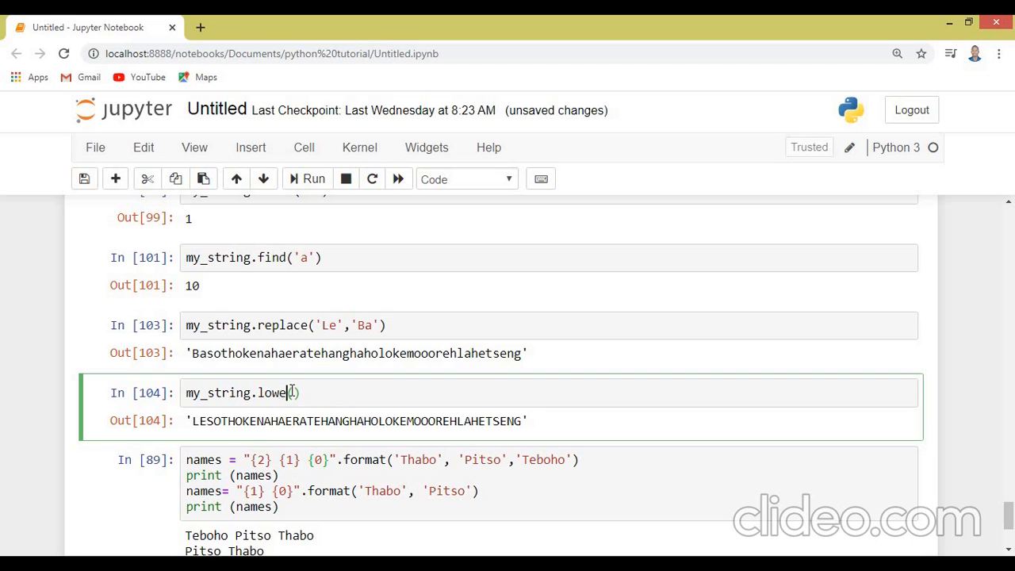
pyautogui.click(308, 177)
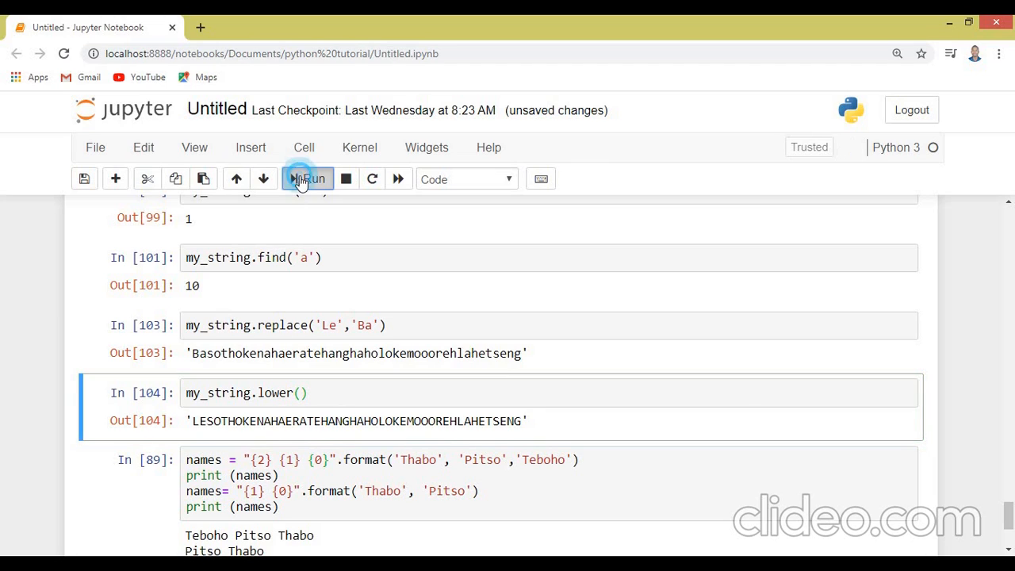
pyautogui.click(308, 178)
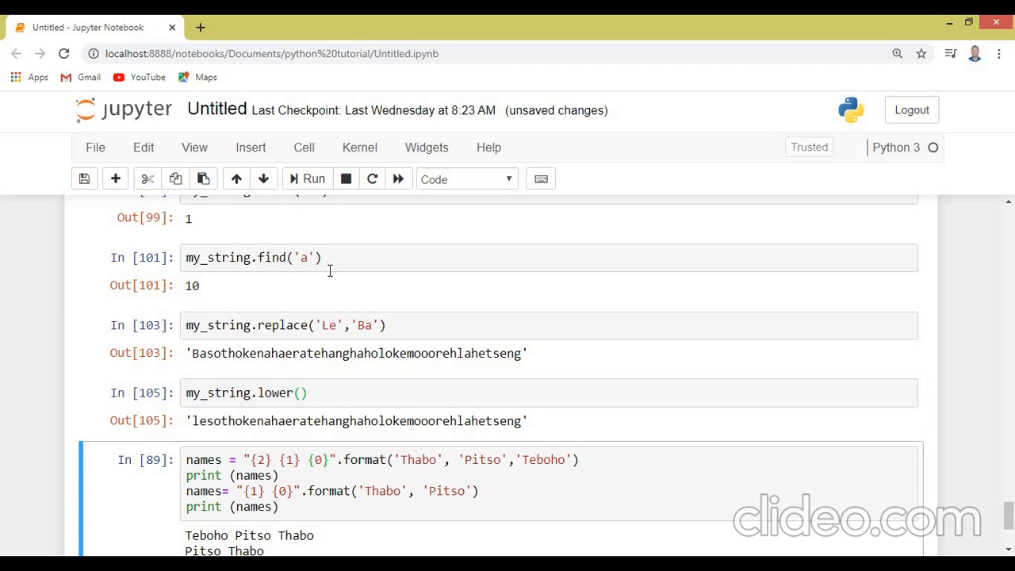